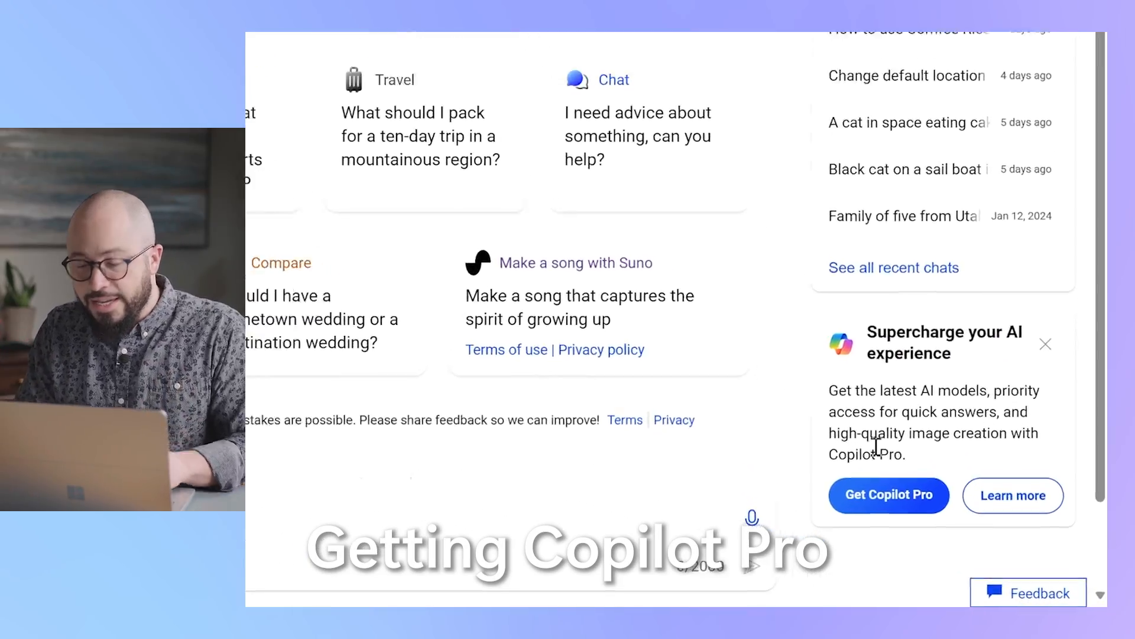
- Start Get Copilot Pro, review the $20.00 plus taxes monthly checkout, and confirm Subscribe
{"action": "left_click", "coordinate": [888, 495]}
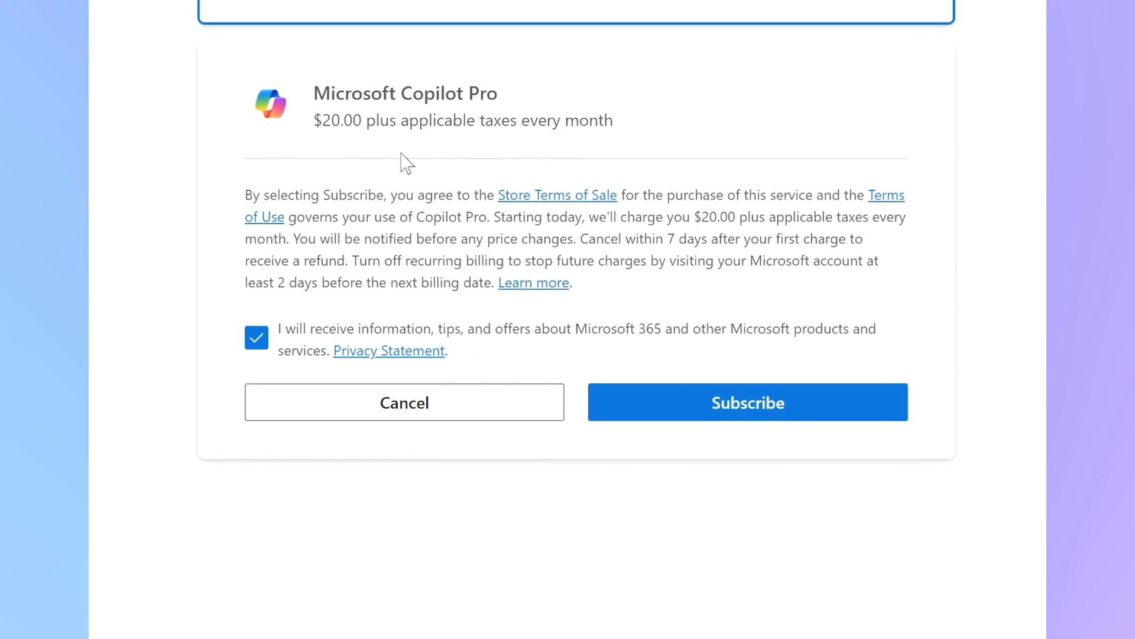
{"action": "mouse_move", "coordinate": [614, 262]}
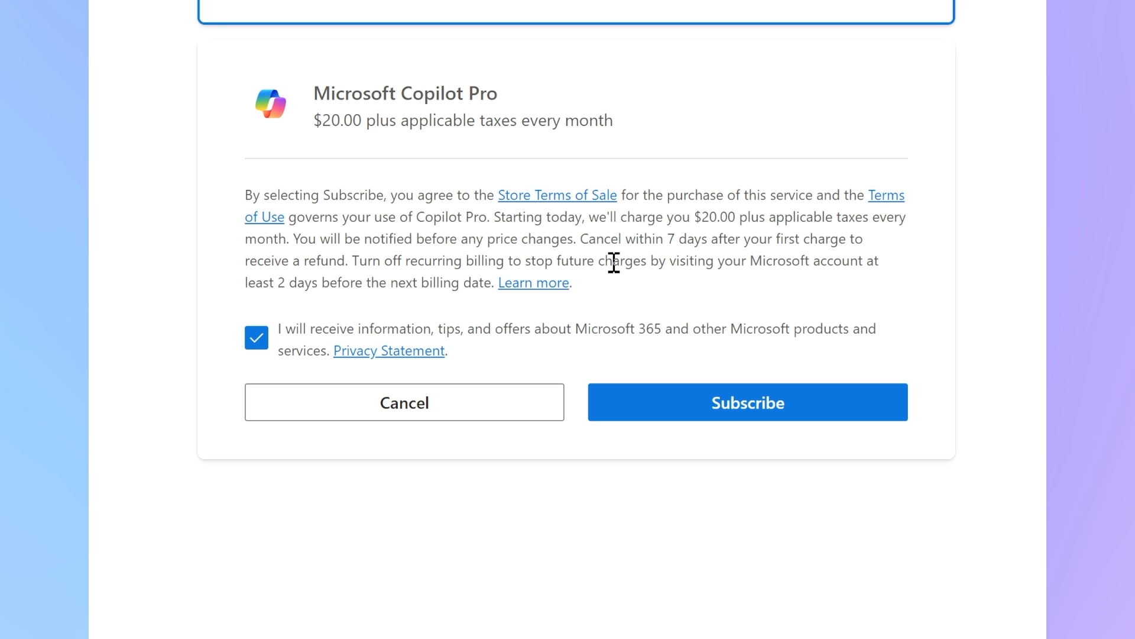
{"action": "mouse_move", "coordinate": [748, 402]}
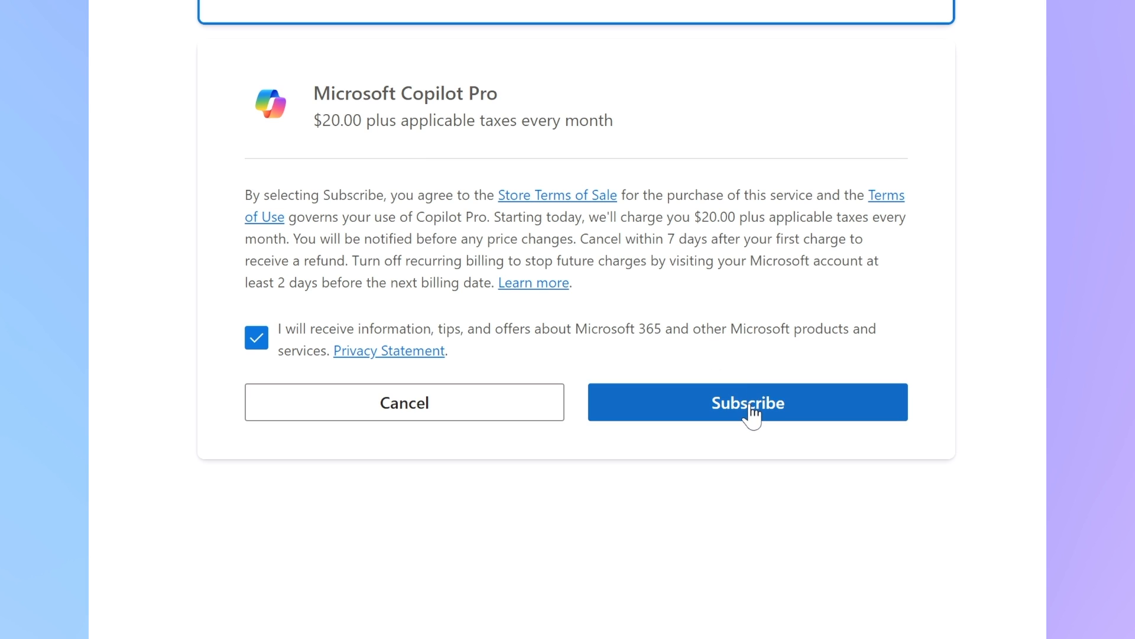
{"action": "left_click", "coordinate": [747, 402]}
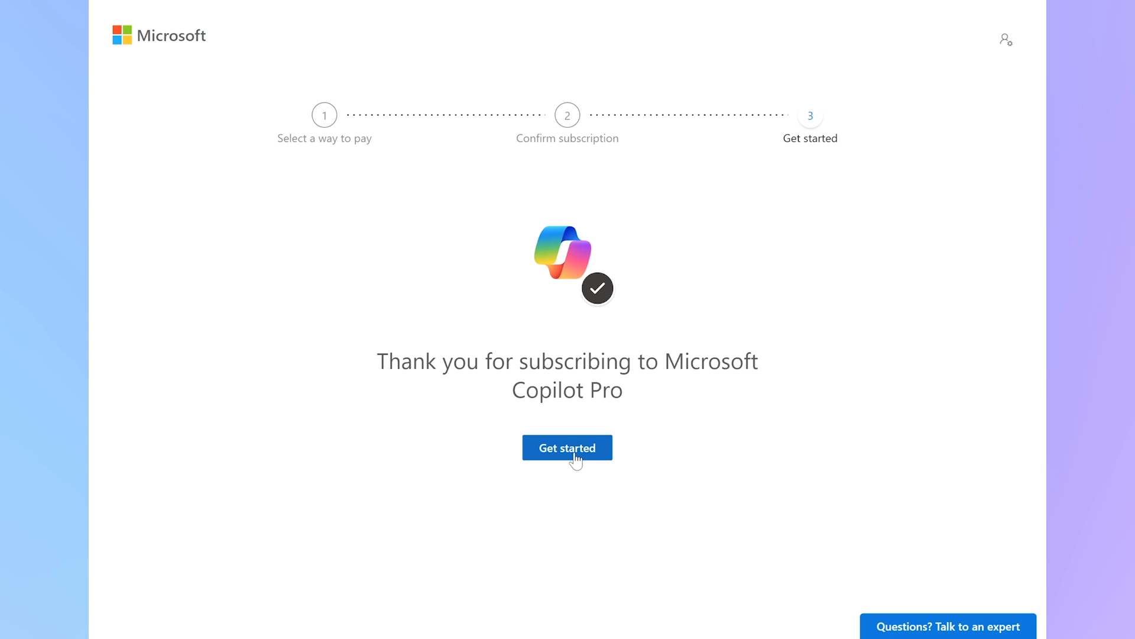
- Get started with Copilot Pro and select the Creative conversation style with GPT-4 Turbo
{"action": "left_click", "coordinate": [566, 447]}
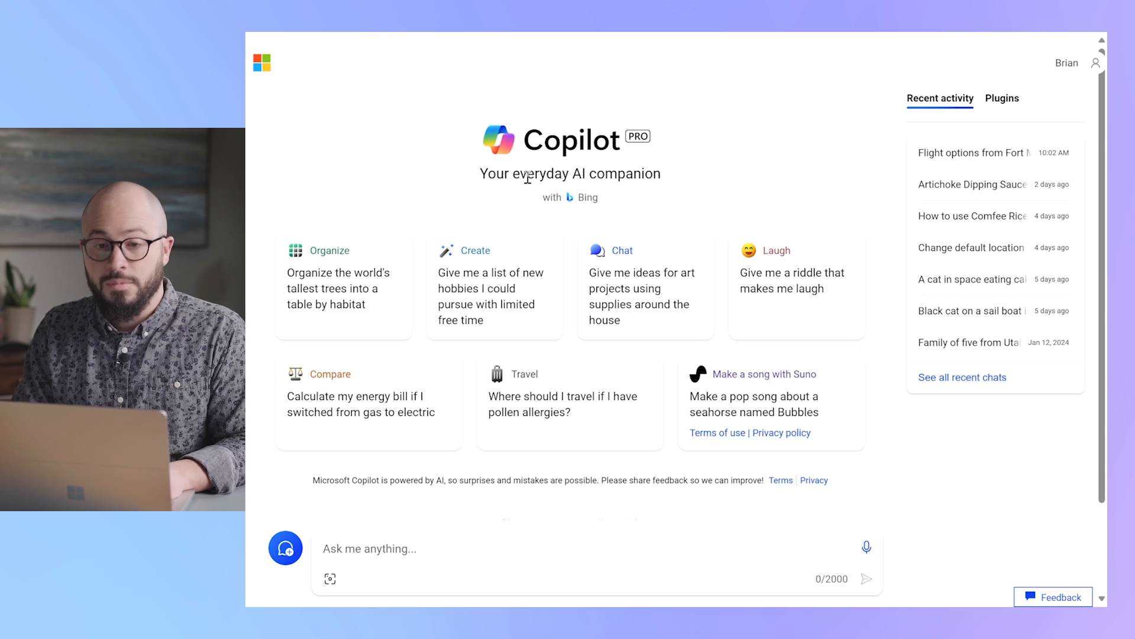
{"action": "mouse_move", "coordinate": [617, 318]}
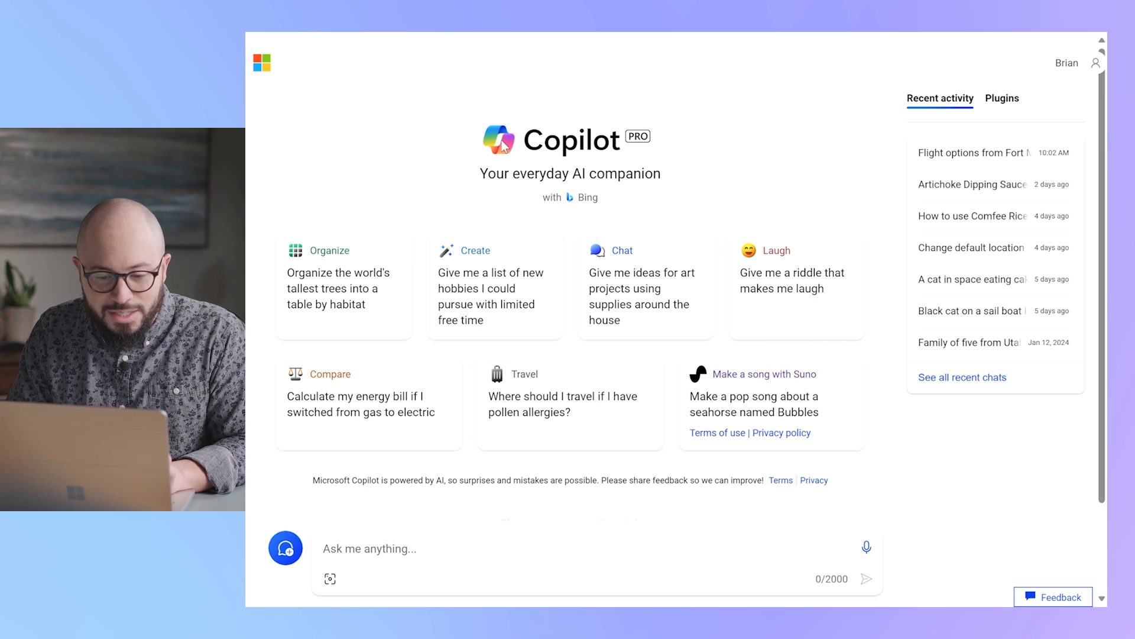
{"action": "mouse_move", "coordinate": [627, 163]}
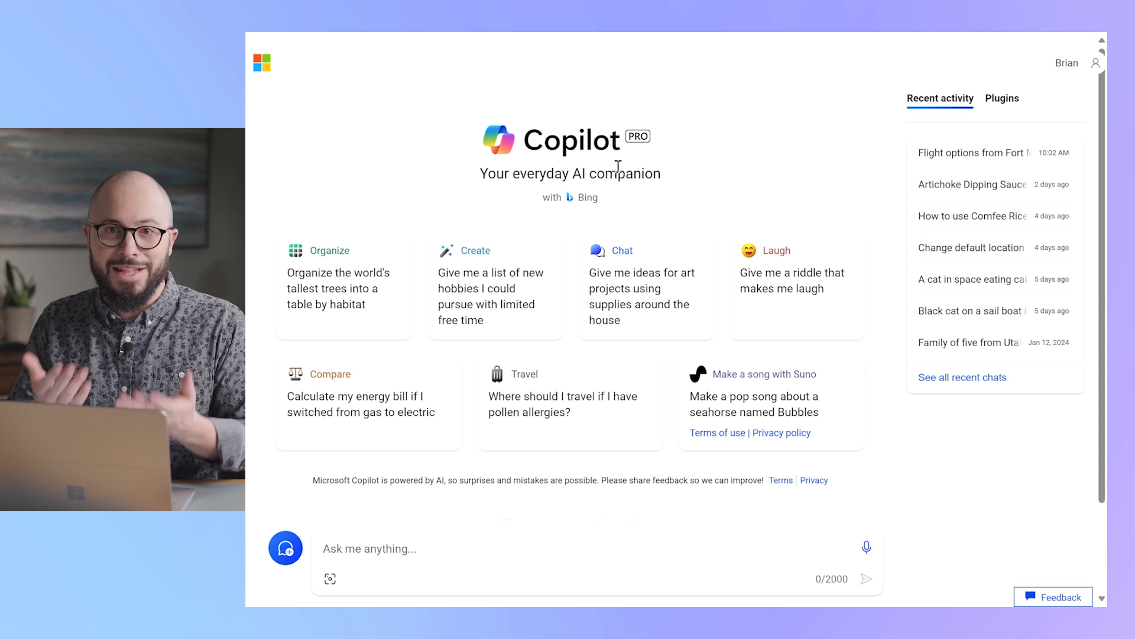
{"action": "scroll", "scroll_direction": "down", "scroll_amount": 3}
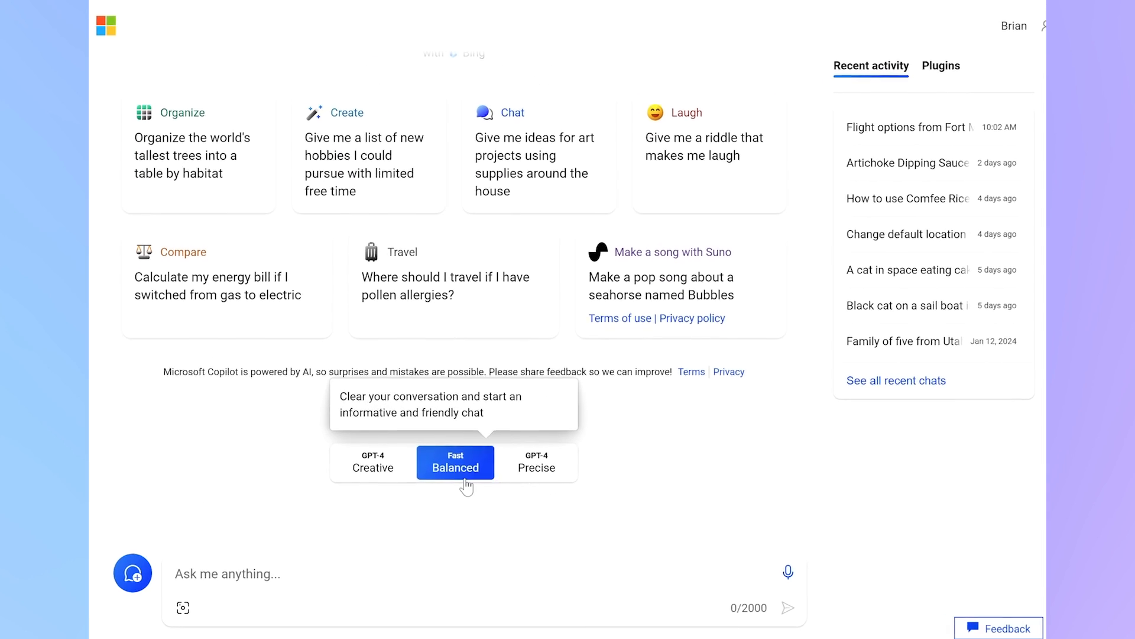
{"action": "mouse_move", "coordinate": [623, 441]}
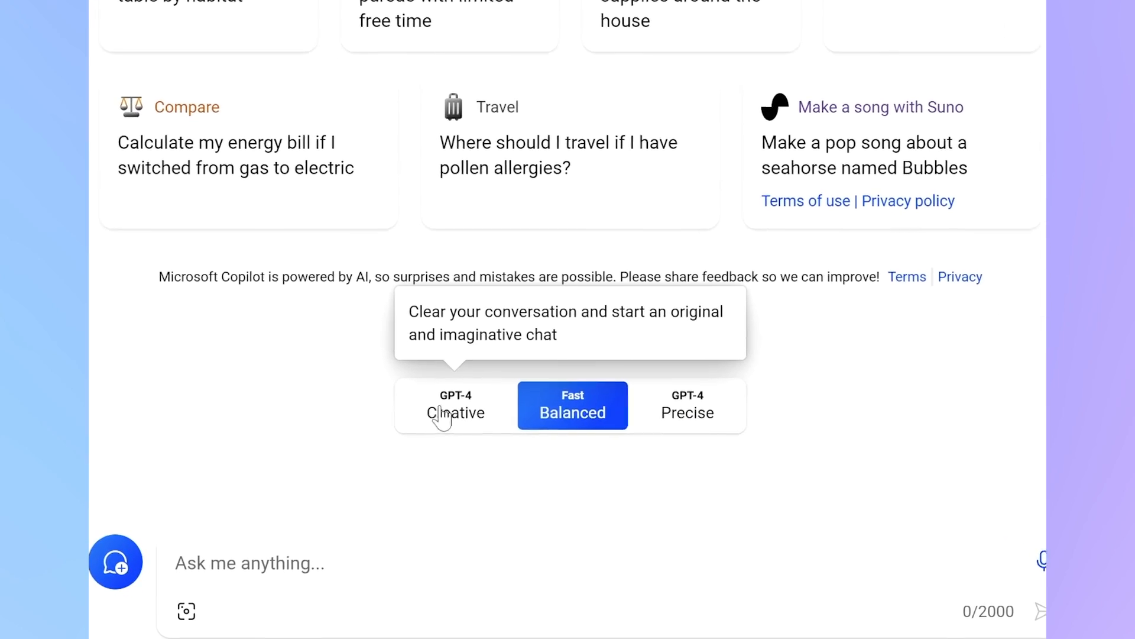
{"action": "left_click", "coordinate": [454, 406]}
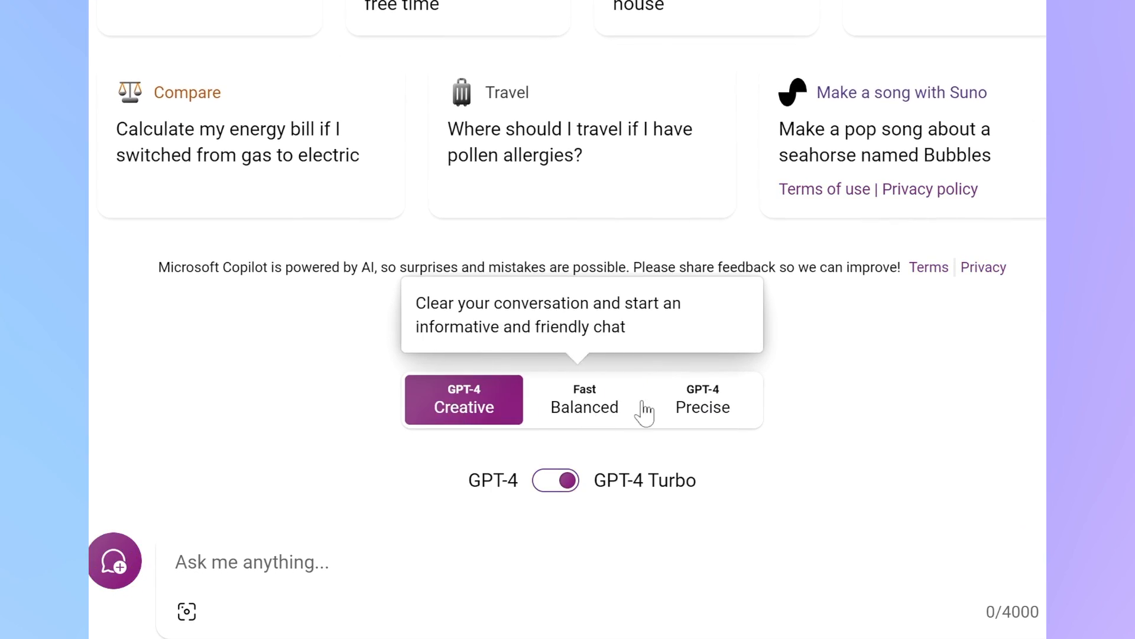
{"action": "mouse_move", "coordinate": [647, 489]}
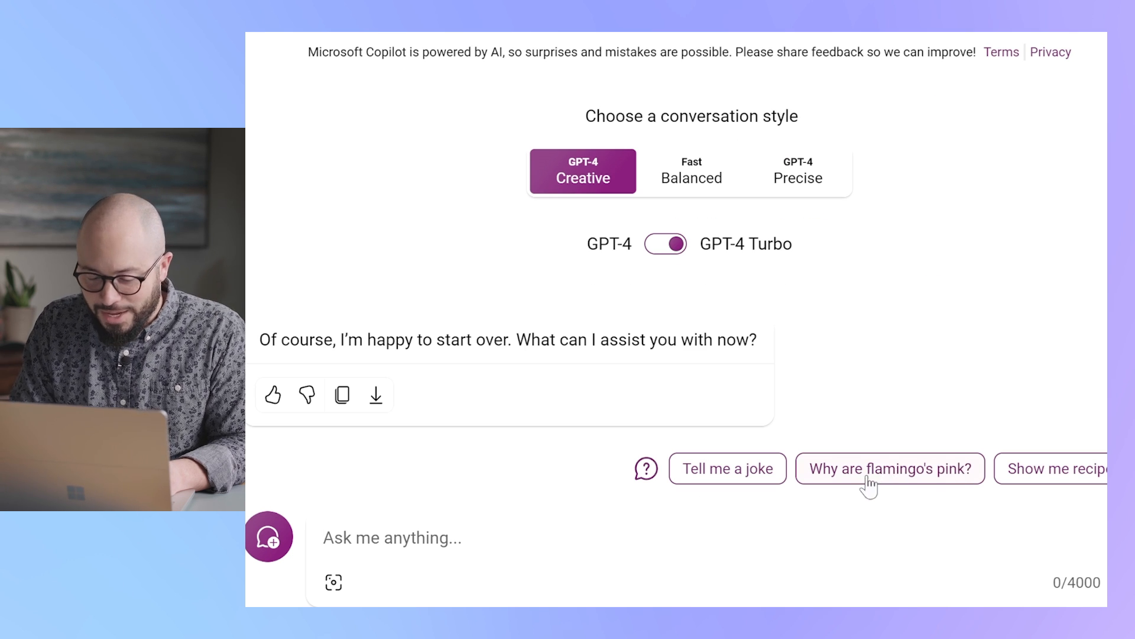
{"action": "mouse_move", "coordinate": [885, 482]}
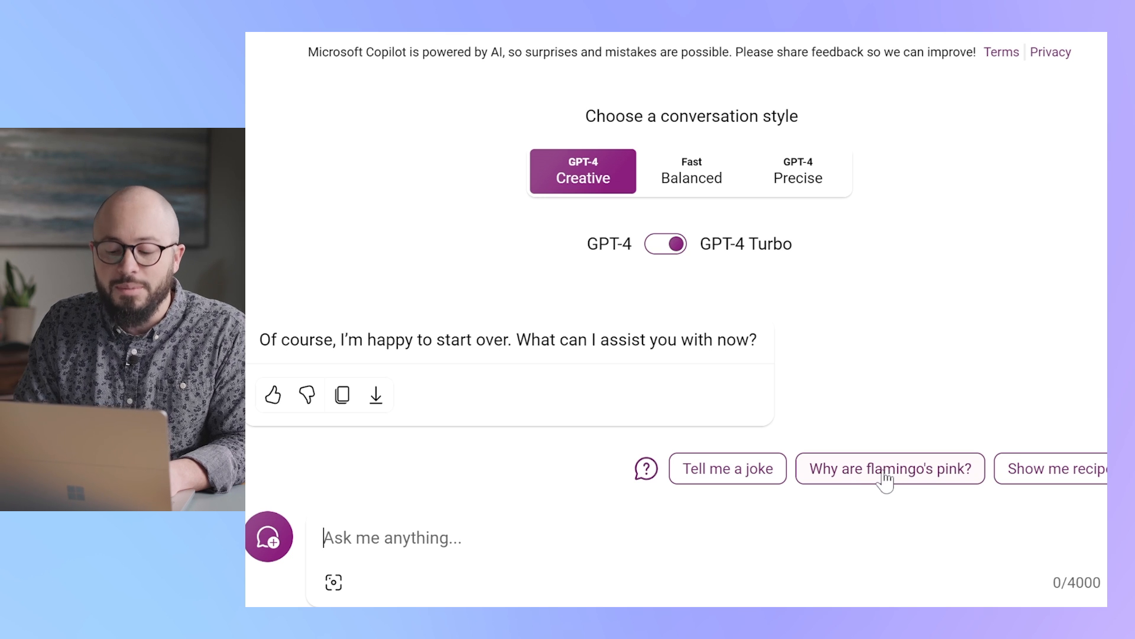
- Ask the 'Why are flamingo's pink?' suggestion, then begin a Bobcat vs Mountain comparison-table prompt
{"action": "left_click", "coordinate": [890, 468]}
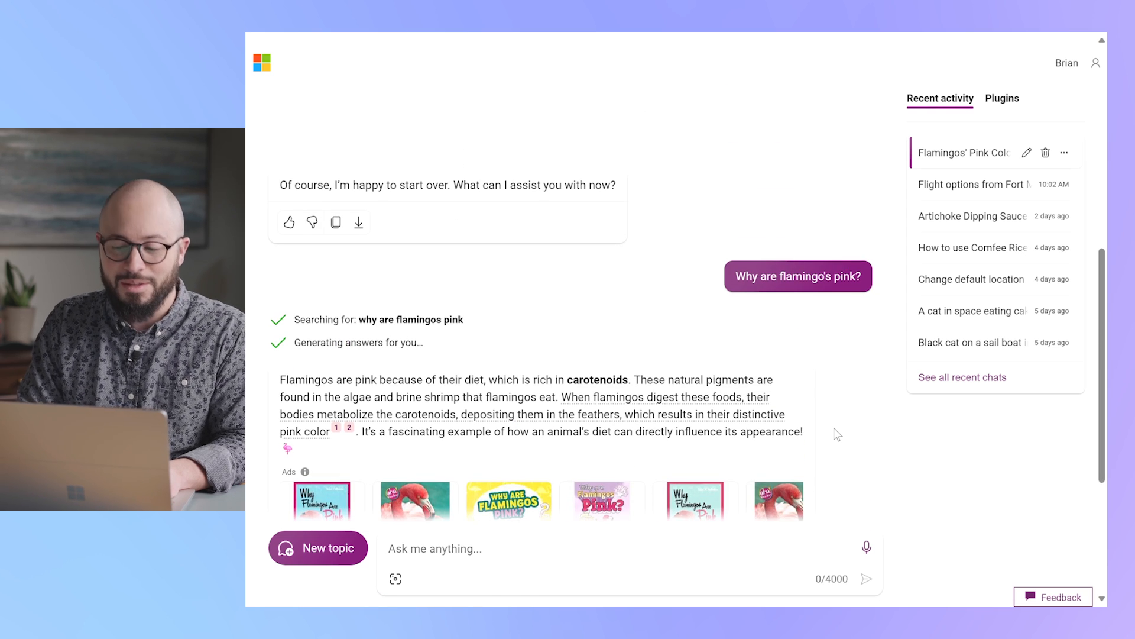
{"action": "type", "text": "Create a comparison table that shows the differences between a Bobcat and a Mountain"}
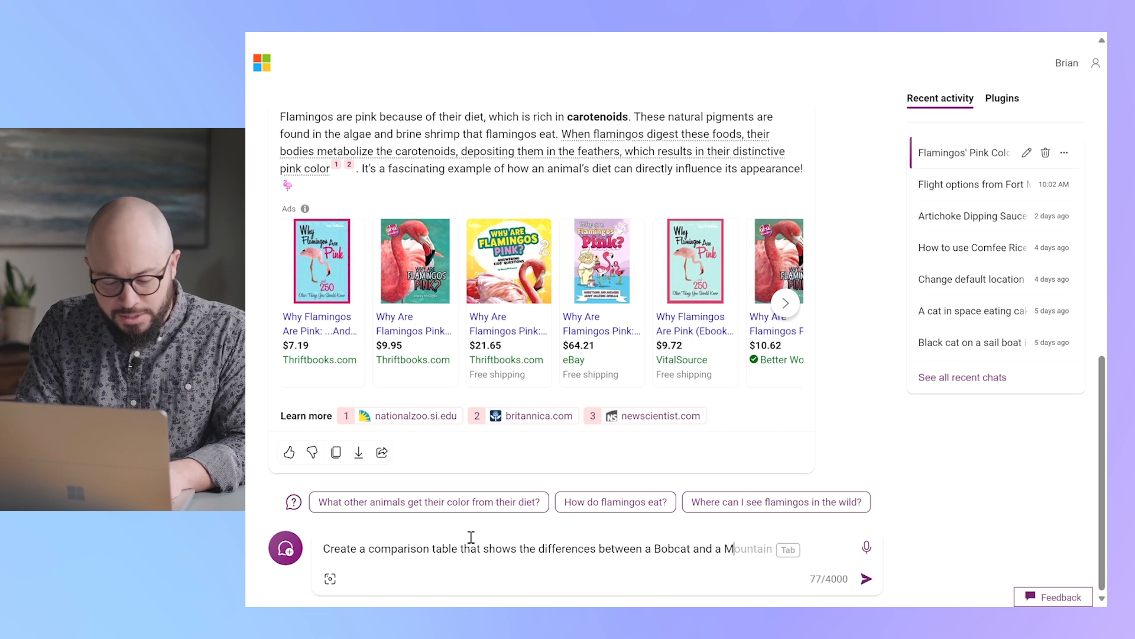
- Send 'Create a comparison table... Bobcat and a Mountain Lion, please' and review the returned table
{"action": "type", "text": "ountain"}
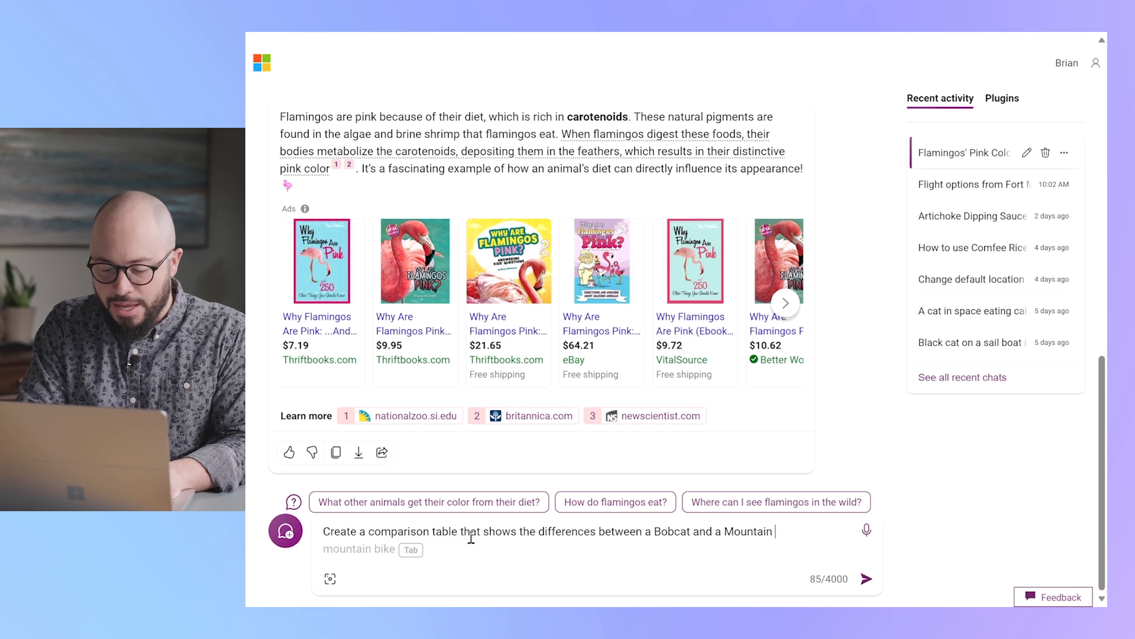
{"action": "type", "text": "Lion, please"}
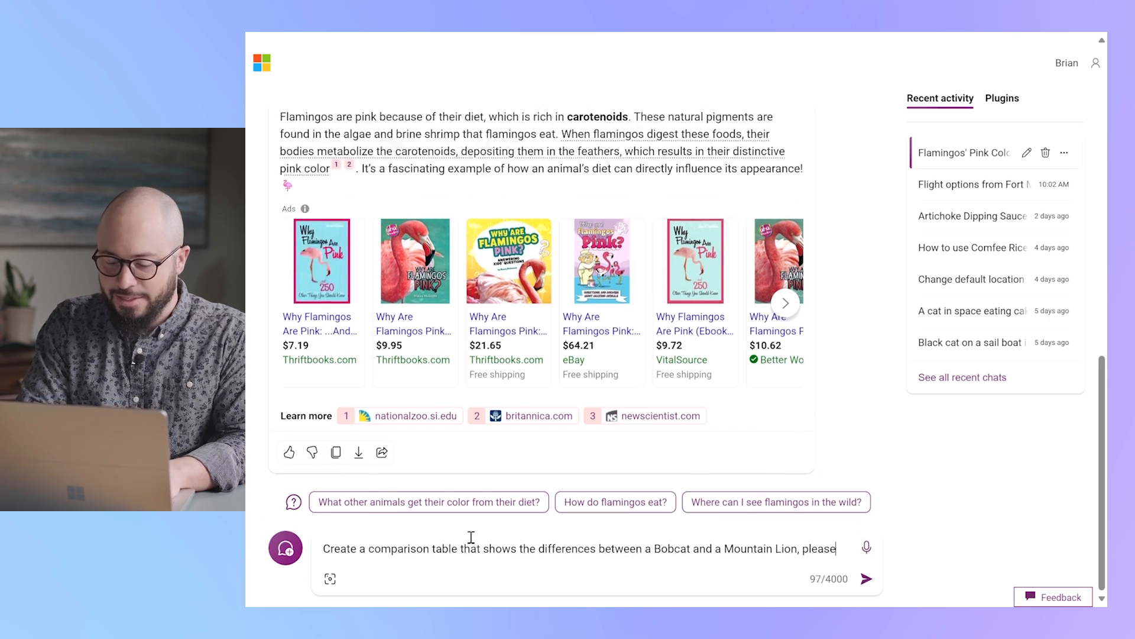
{"action": "left_click", "coordinate": [863, 578]}
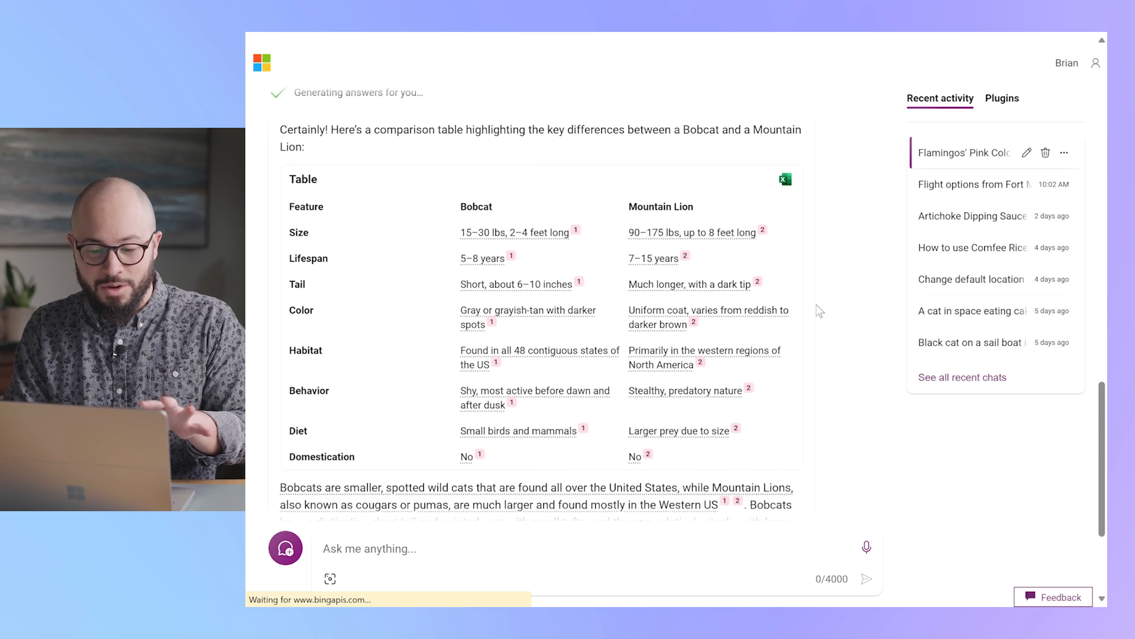
{"action": "scroll", "scroll_direction": "down", "scroll_amount": 3}
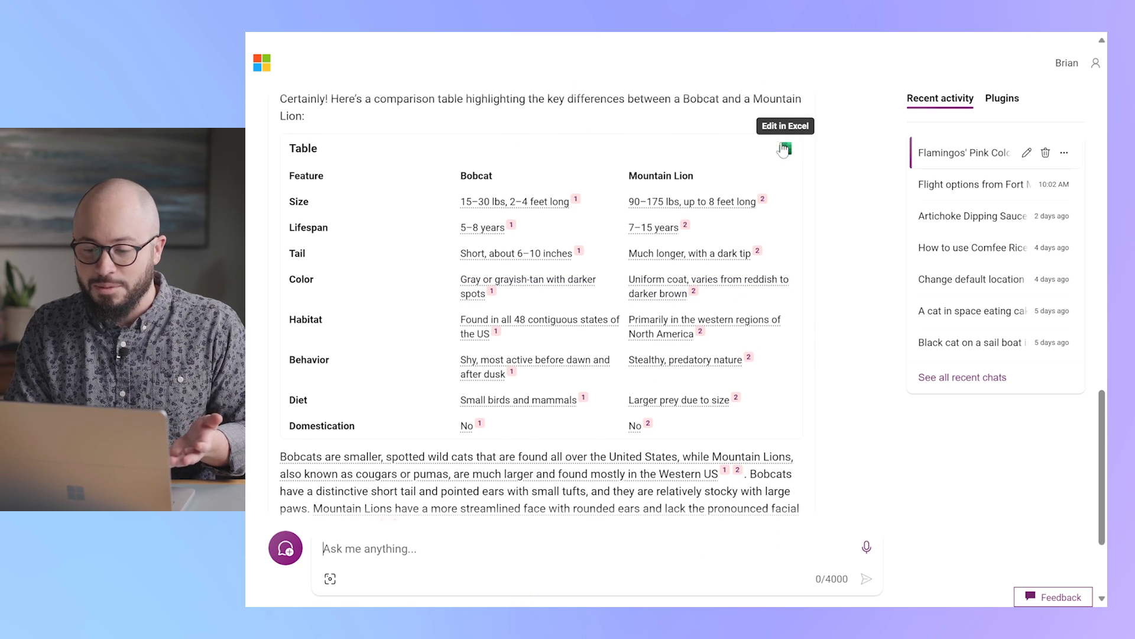
{"action": "scroll", "scroll_direction": "down", "scroll_amount": 3}
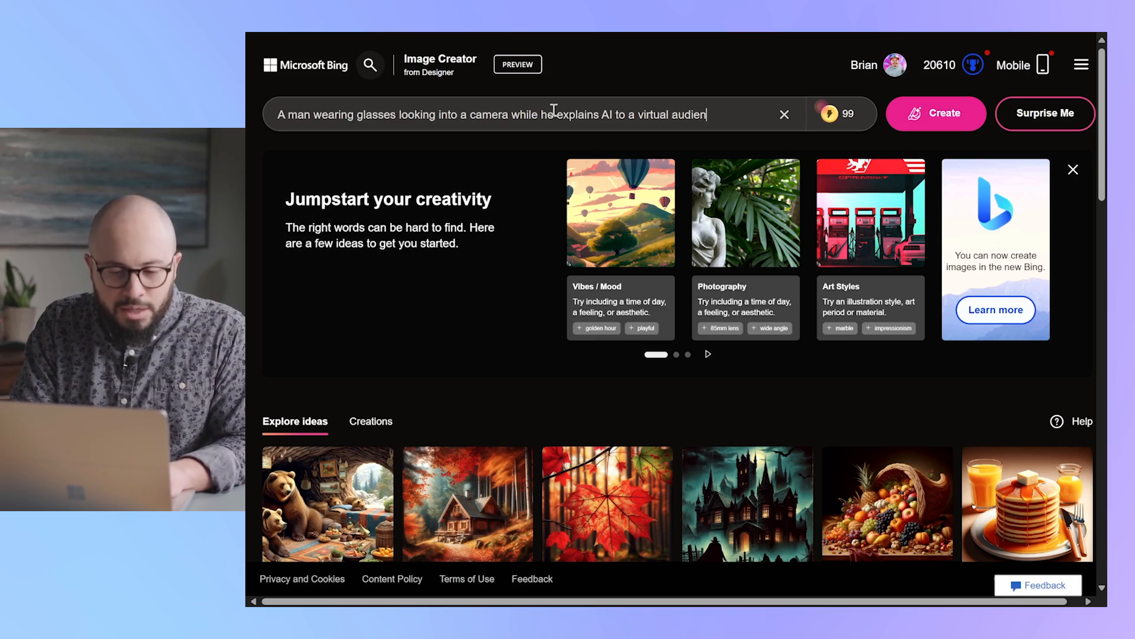
- Create four images of a man in glasses explaining AI to a virtual audience, then head to Word
{"action": "type", "text": "ce"}
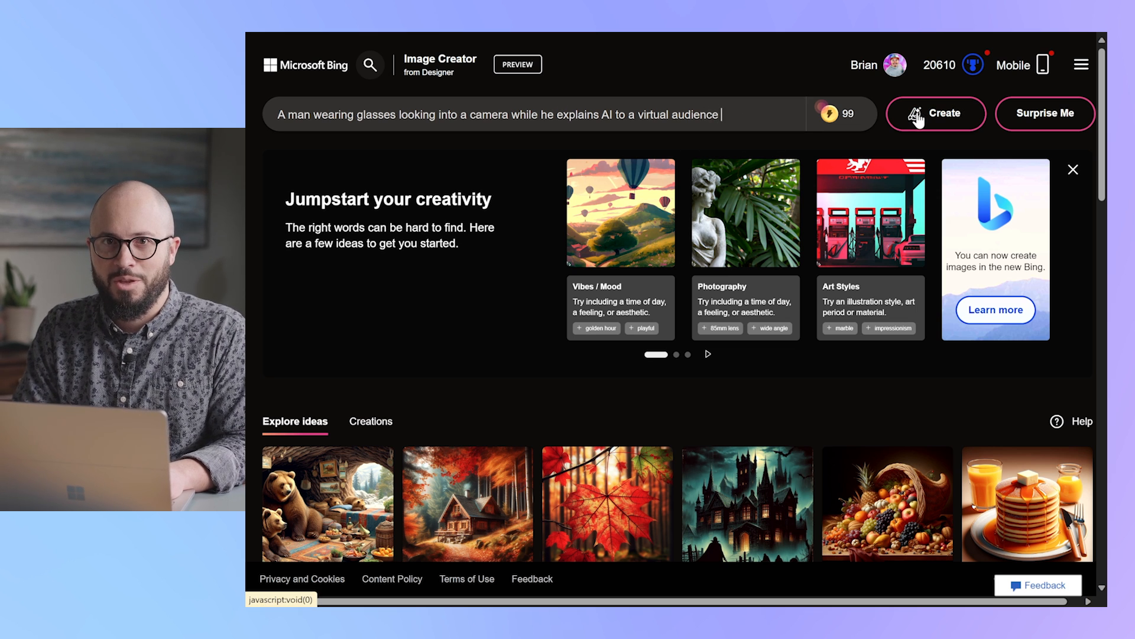
{"action": "left_click", "coordinate": [936, 114]}
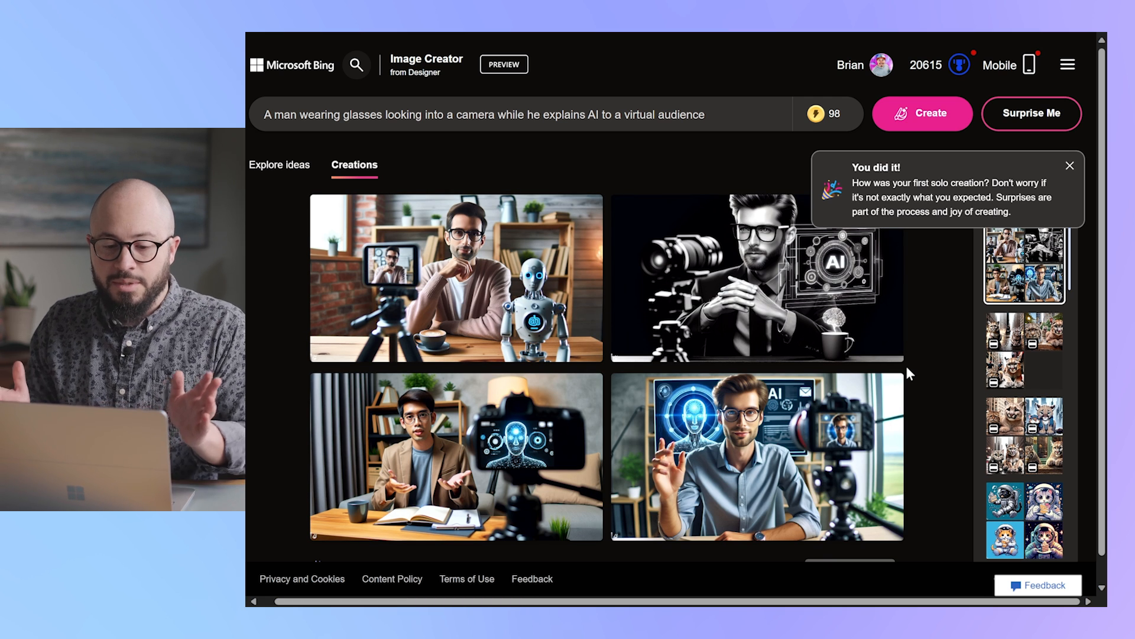
{"action": "mouse_move", "coordinate": [784, 154]}
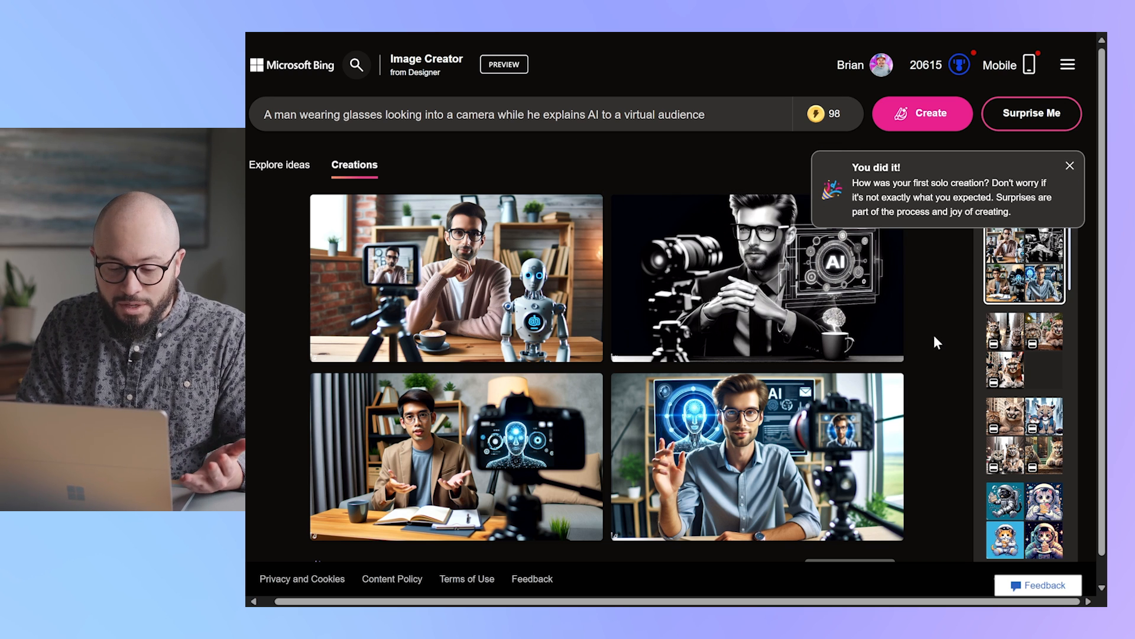
{"action": "left_click", "coordinate": [1071, 165]}
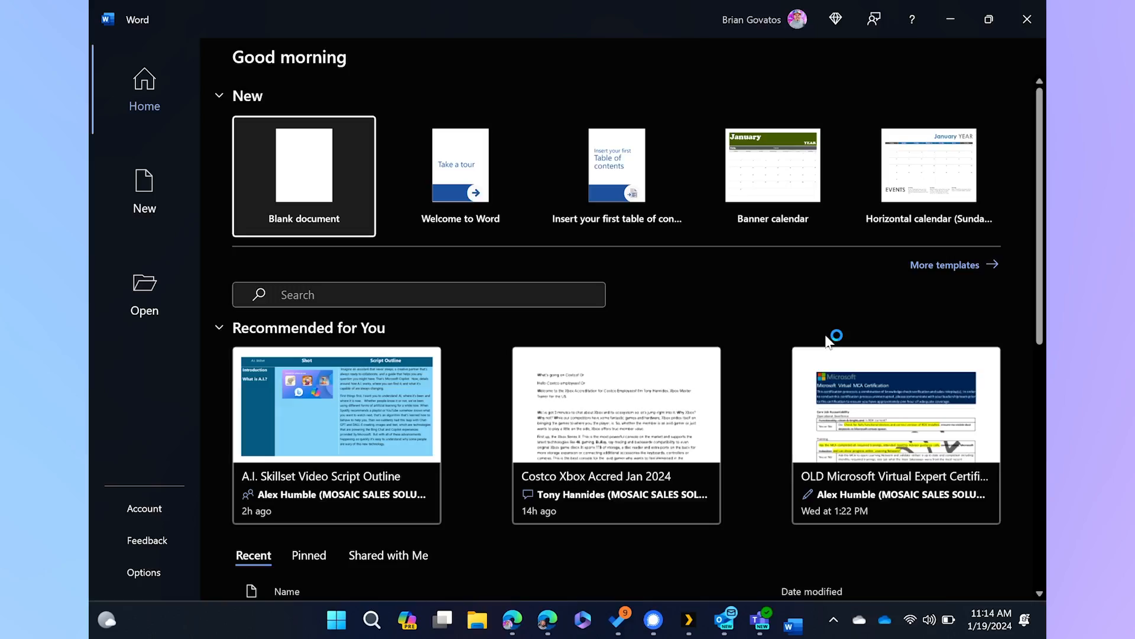
- In a new blank Word document, have Copilot draft 'A book report about the Phantom Tollbooth'
{"action": "left_click", "coordinate": [304, 165]}
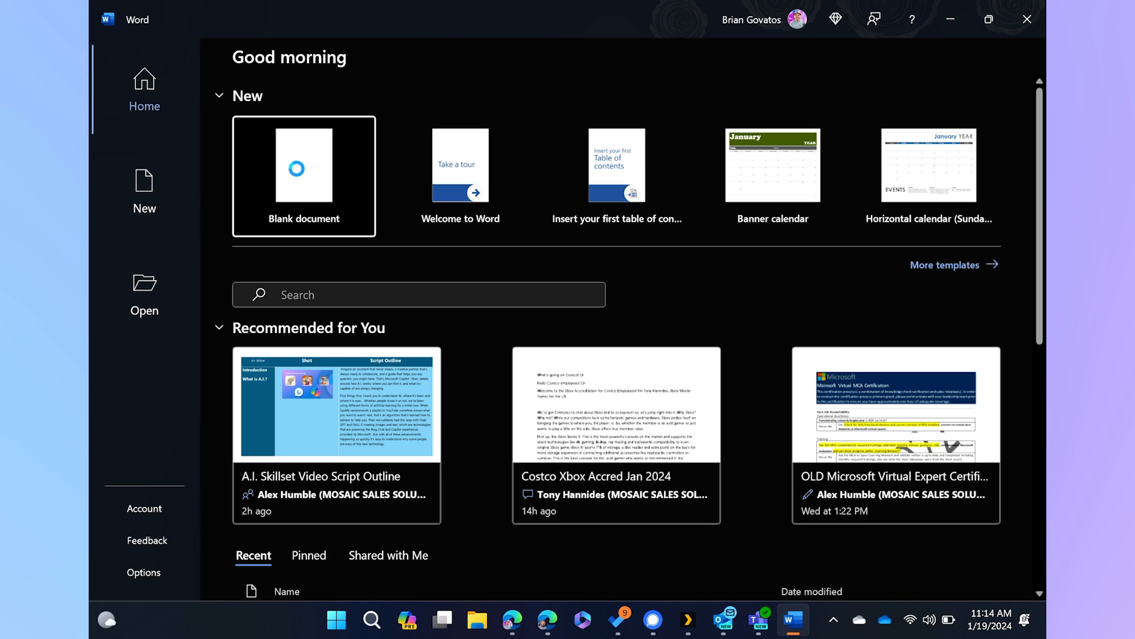
{"action": "left_click", "coordinate": [303, 177]}
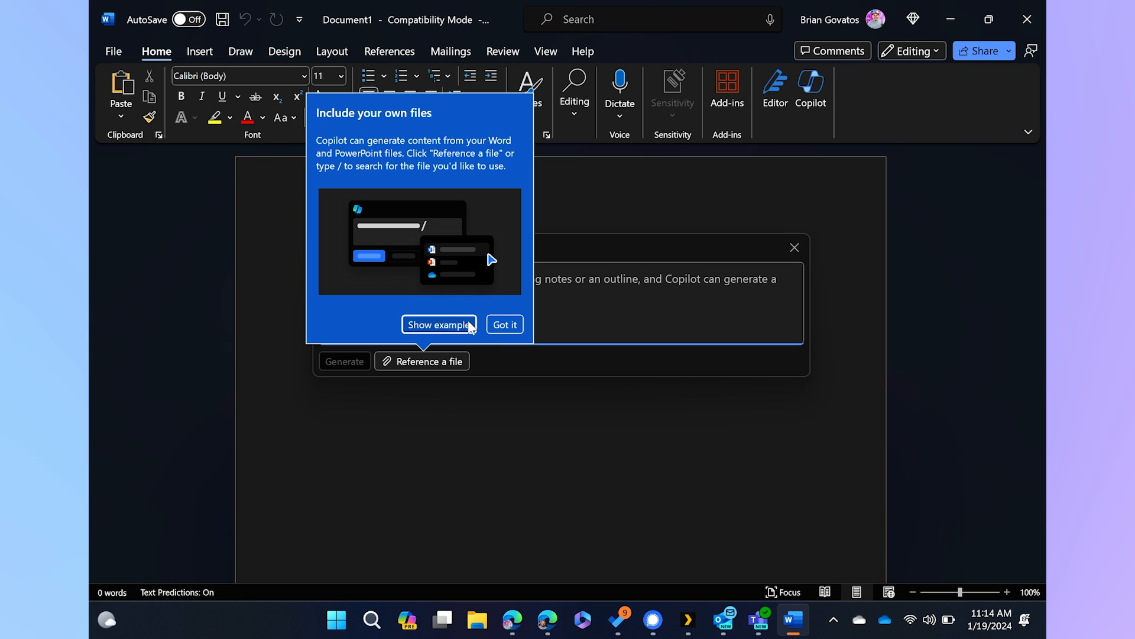
{"action": "left_click", "coordinate": [504, 324]}
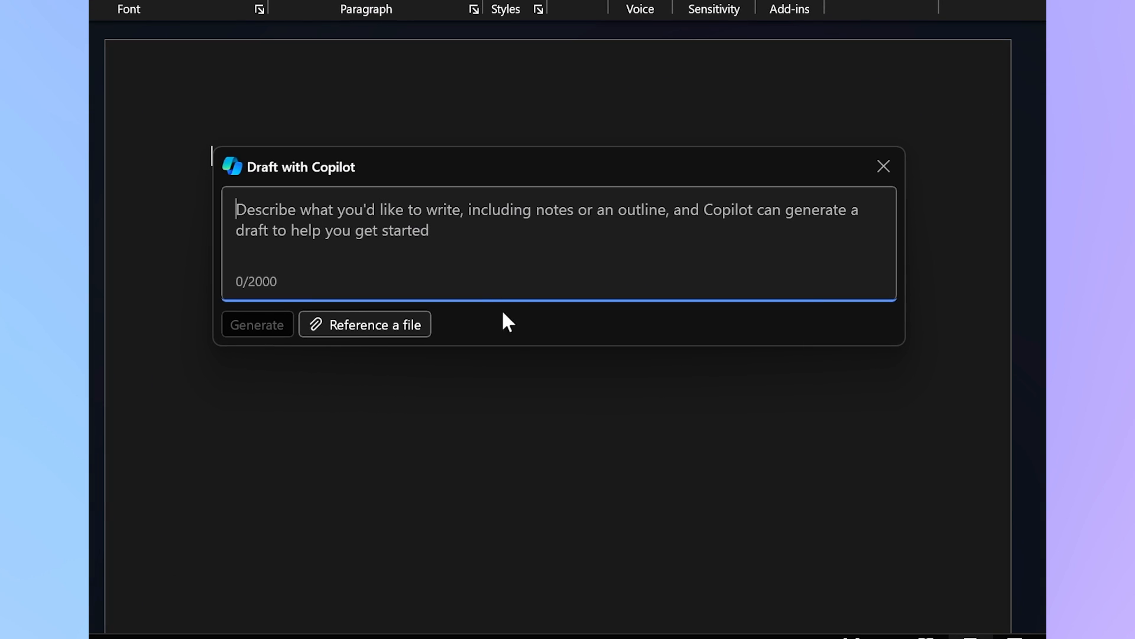
{"action": "mouse_move", "coordinate": [563, 441]}
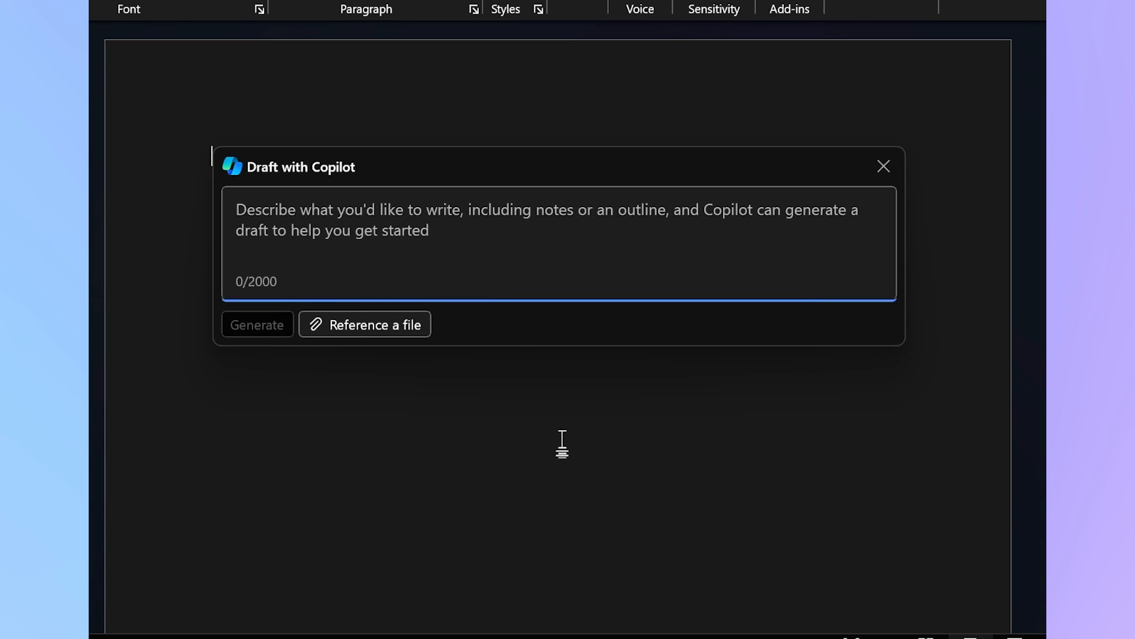
{"action": "type", "text": "A book report about the P"}
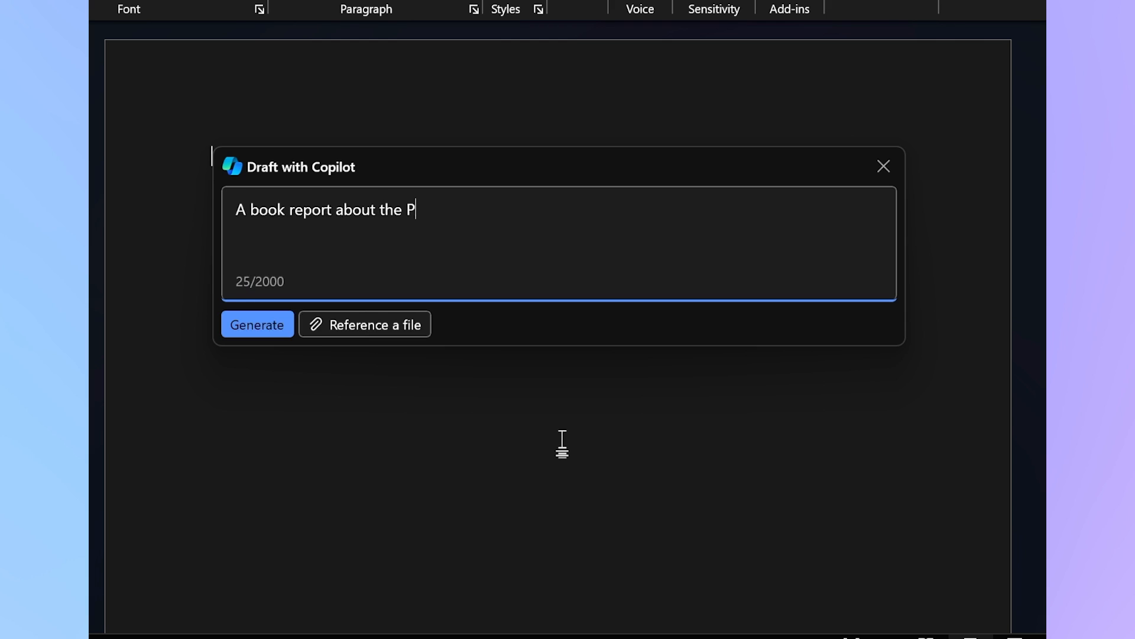
{"action": "type", "text": "hantom Tollbooth"}
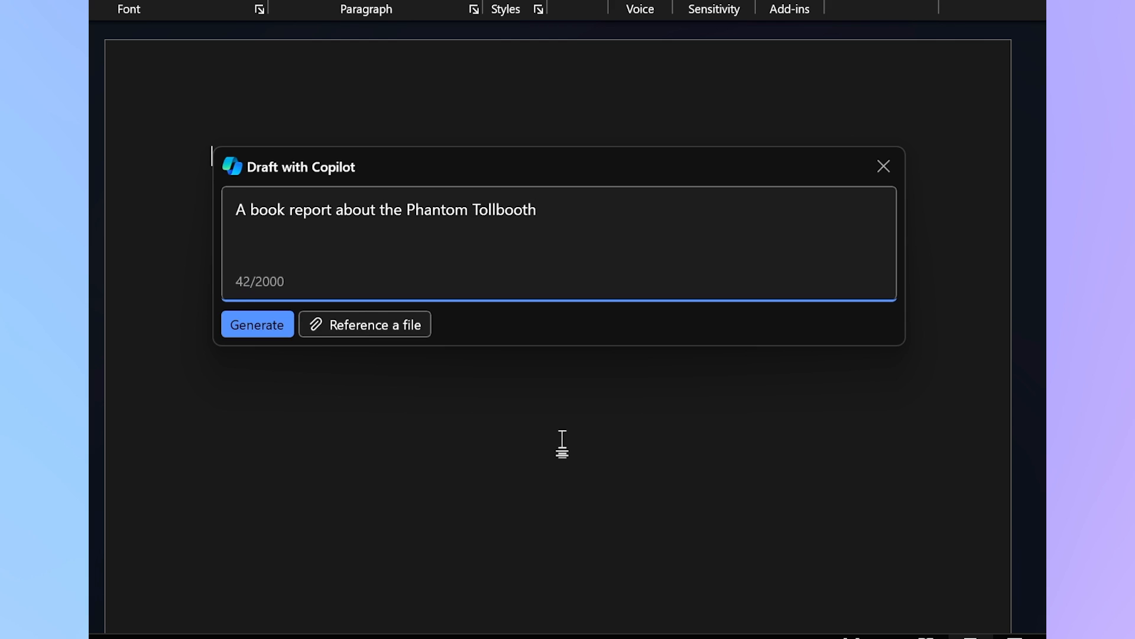
{"action": "left_click", "coordinate": [256, 324]}
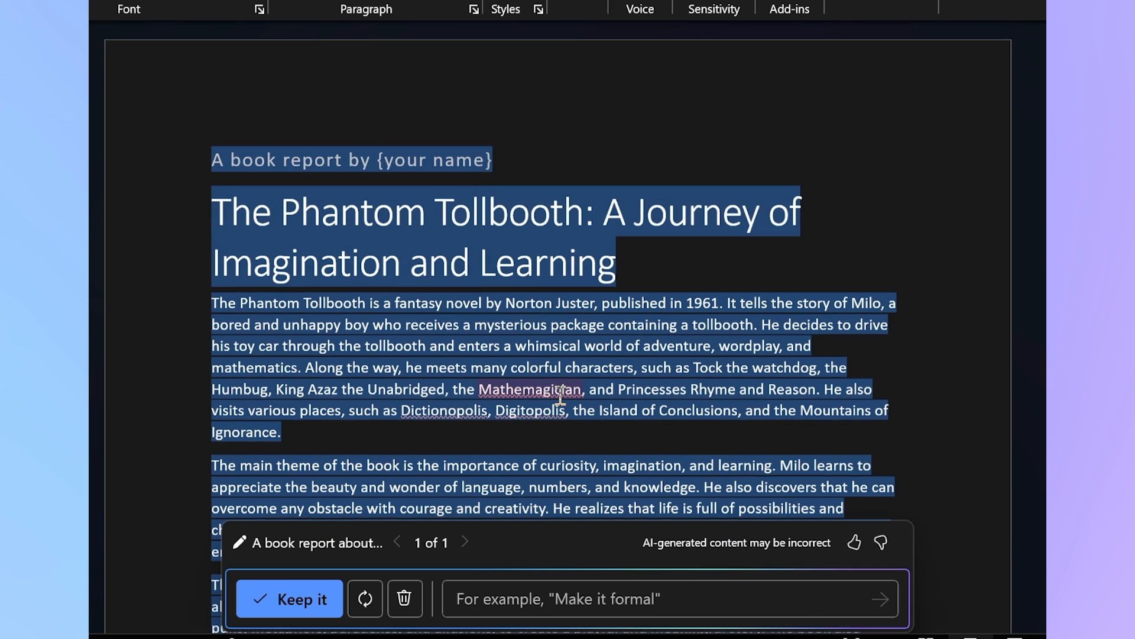
{"action": "scroll", "scroll_direction": "down", "scroll_amount": 3}
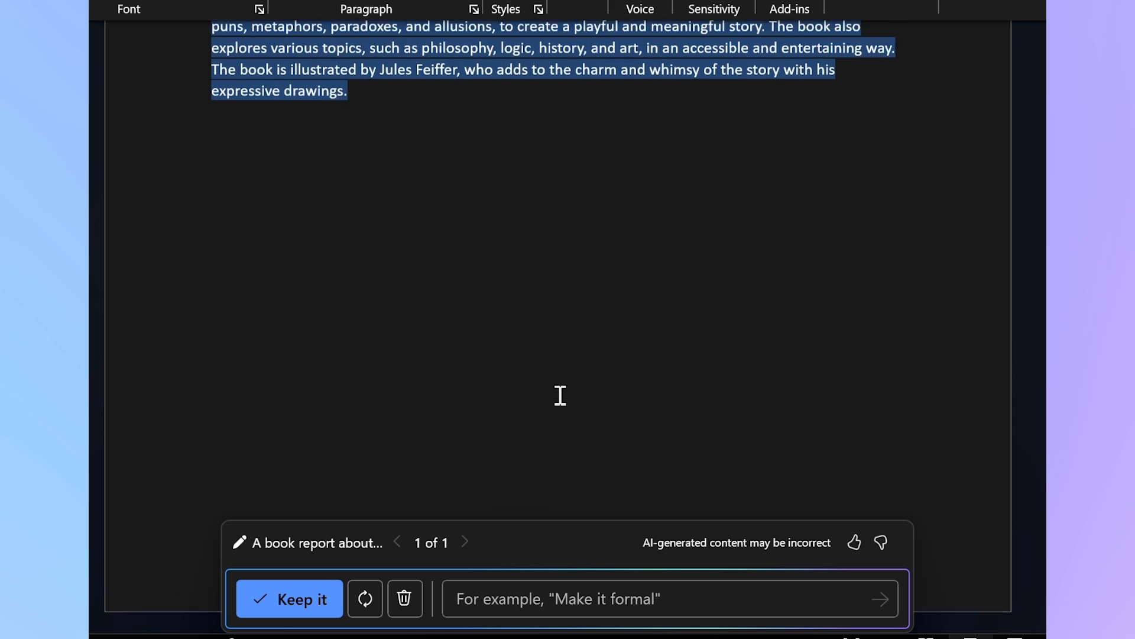
{"action": "scroll", "scroll_direction": "up", "scroll_amount": 3}
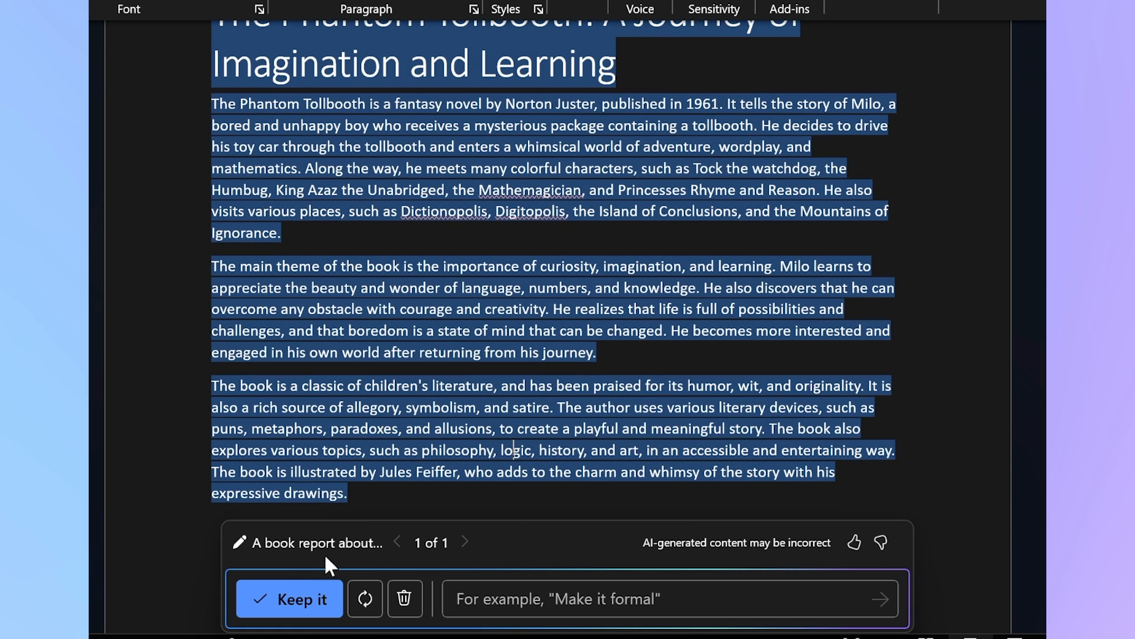
{"action": "mouse_move", "coordinate": [453, 606]}
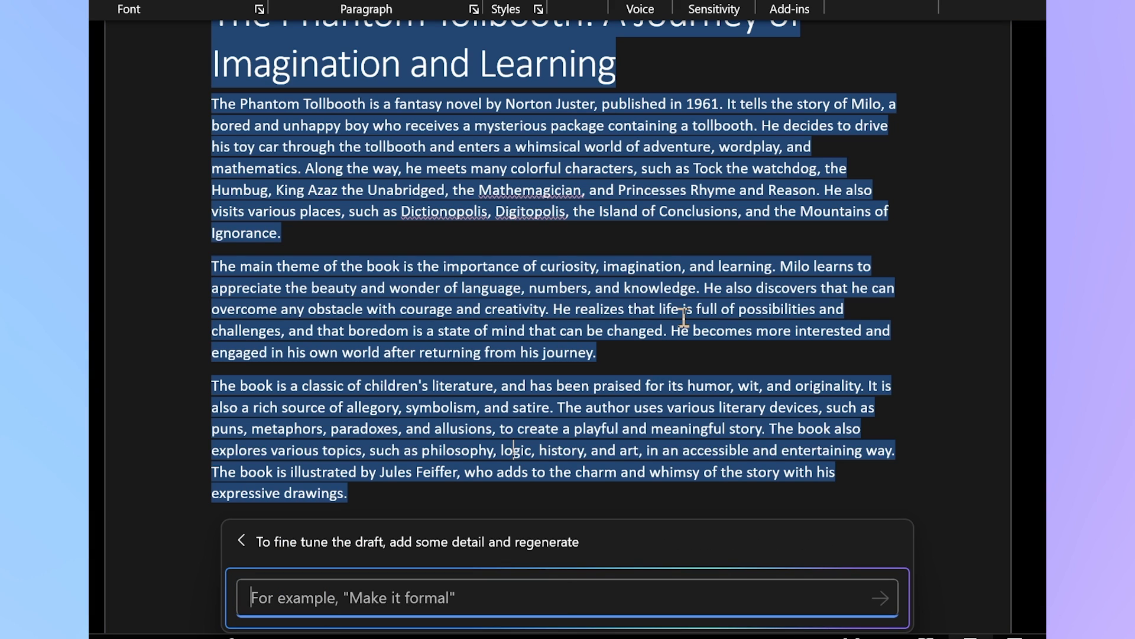
- Ask Copilot to rework the draft into prompts 'for me to continue writing it myself'
{"action": "type", "text": "Provide some prompts"}
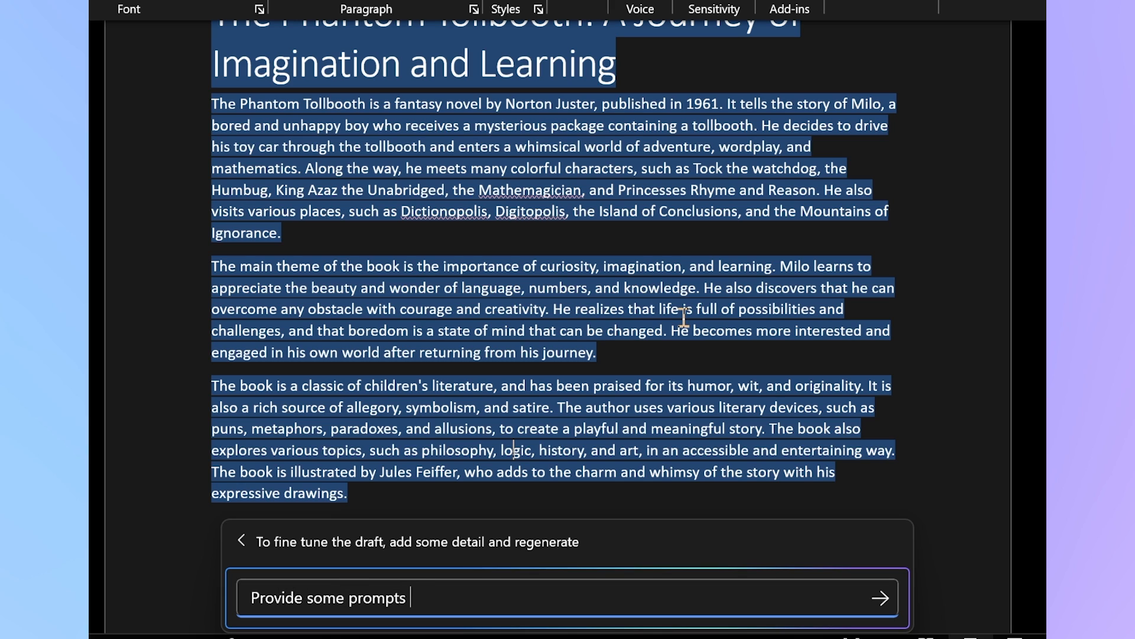
{"action": "type", "text": "for me to contin"}
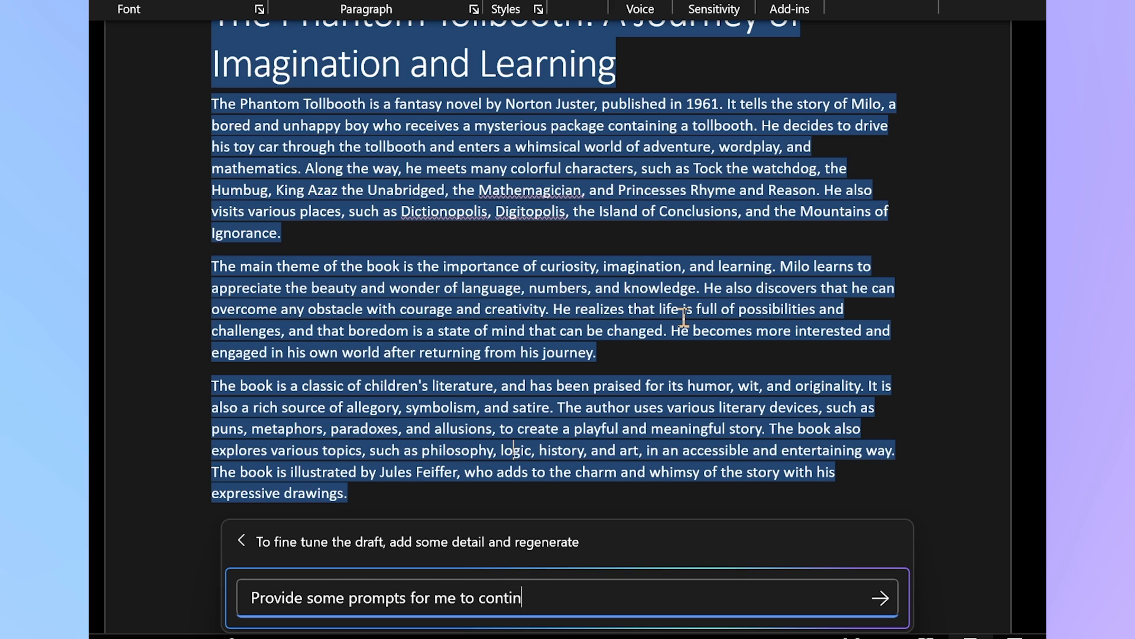
{"action": "type", "text": "ue writing it myse"}
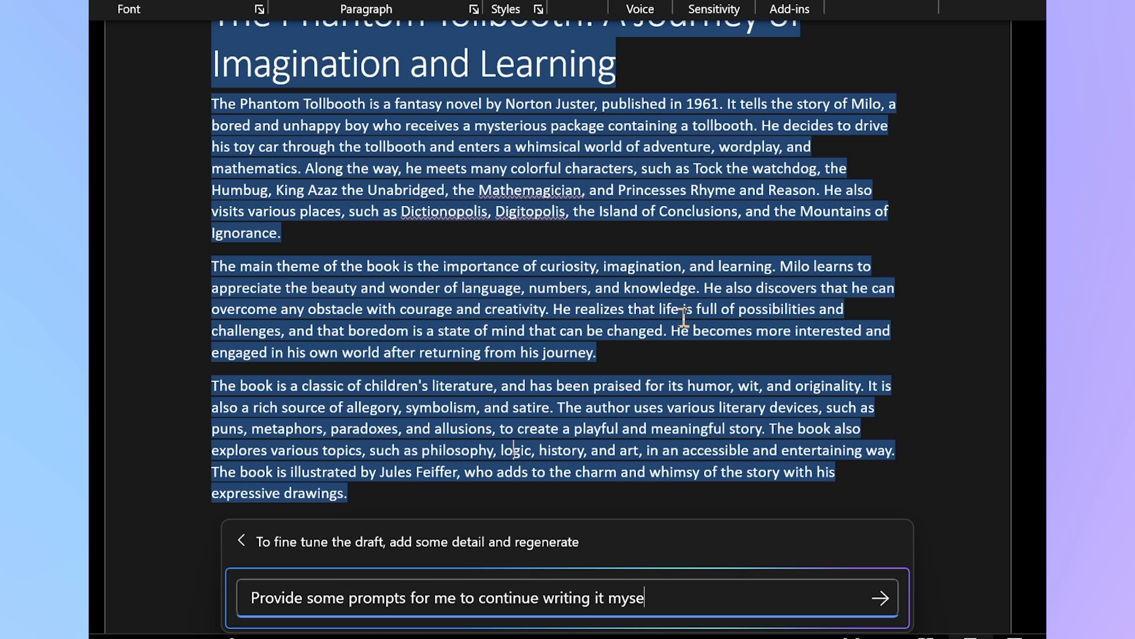
{"action": "left_click", "coordinate": [880, 597]}
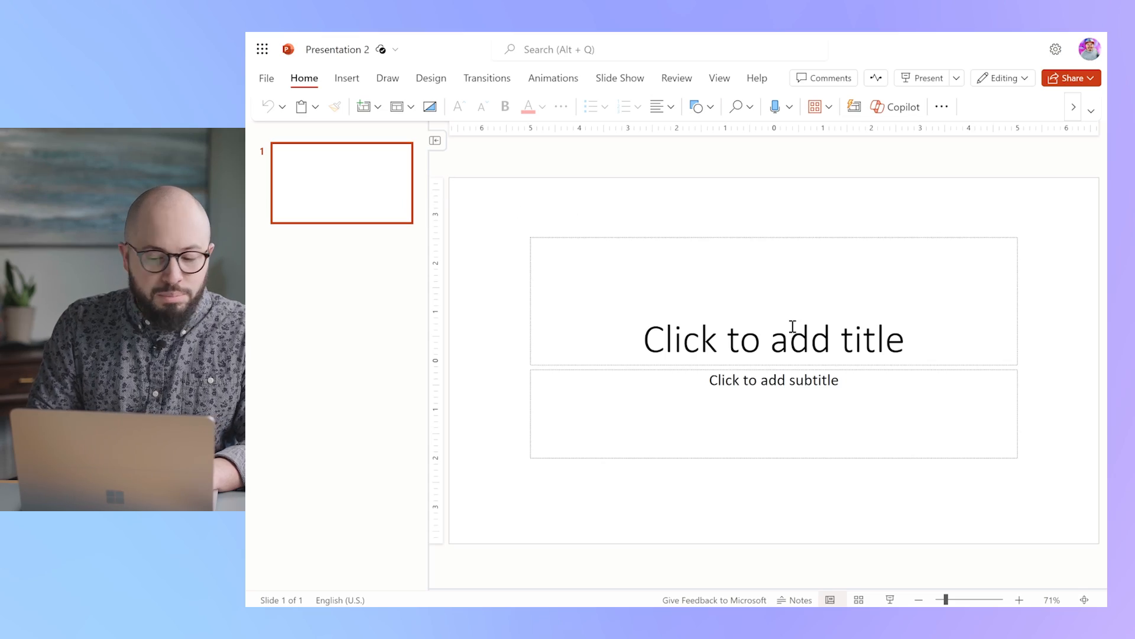
{"action": "mouse_move", "coordinate": [904, 117]}
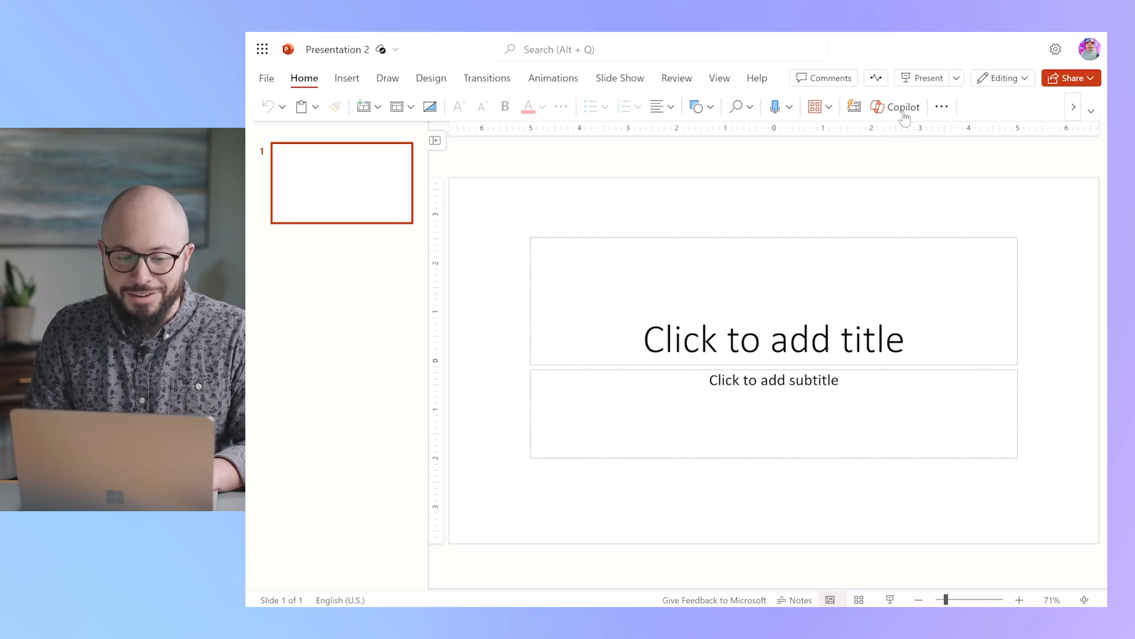
- Ask PowerPoint Copilot for a presentation 'about the difference between Bobcats and Lions. 5 slides, please!'
{"action": "left_click", "coordinate": [898, 107]}
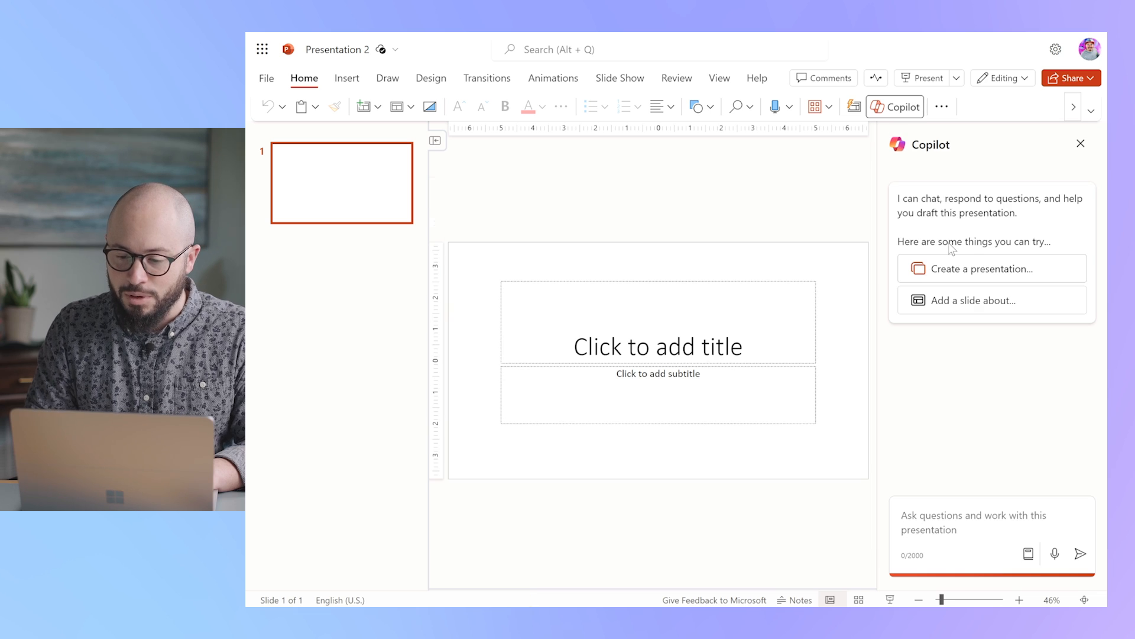
{"action": "mouse_move", "coordinate": [973, 260]}
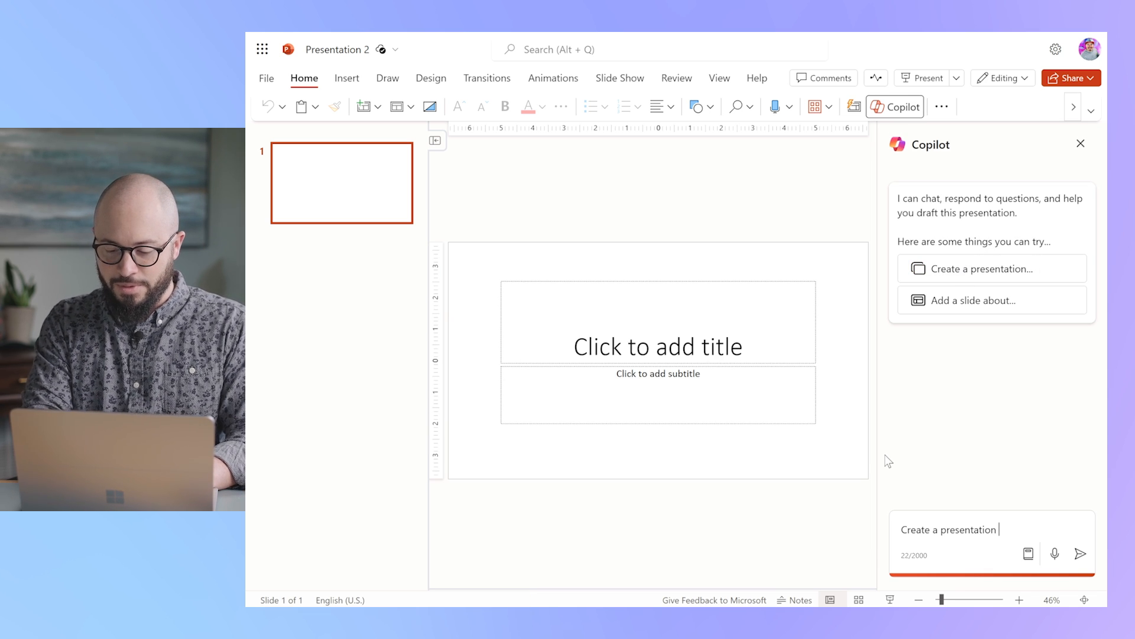
{"action": "type", "text": "about the dif"}
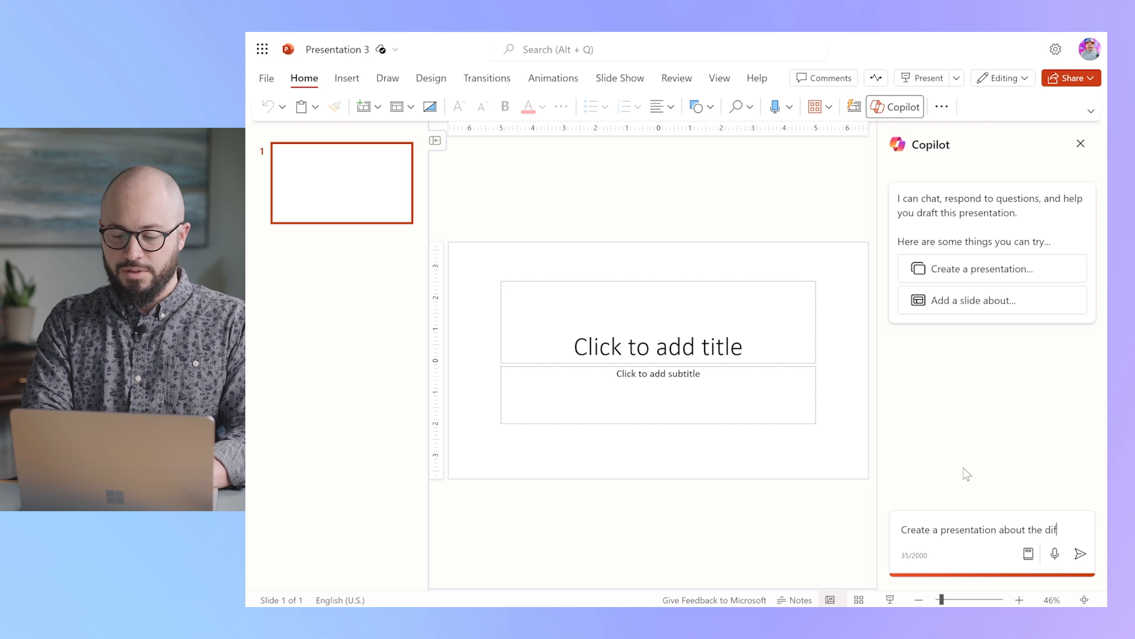
{"action": "type", "text": "ference between"}
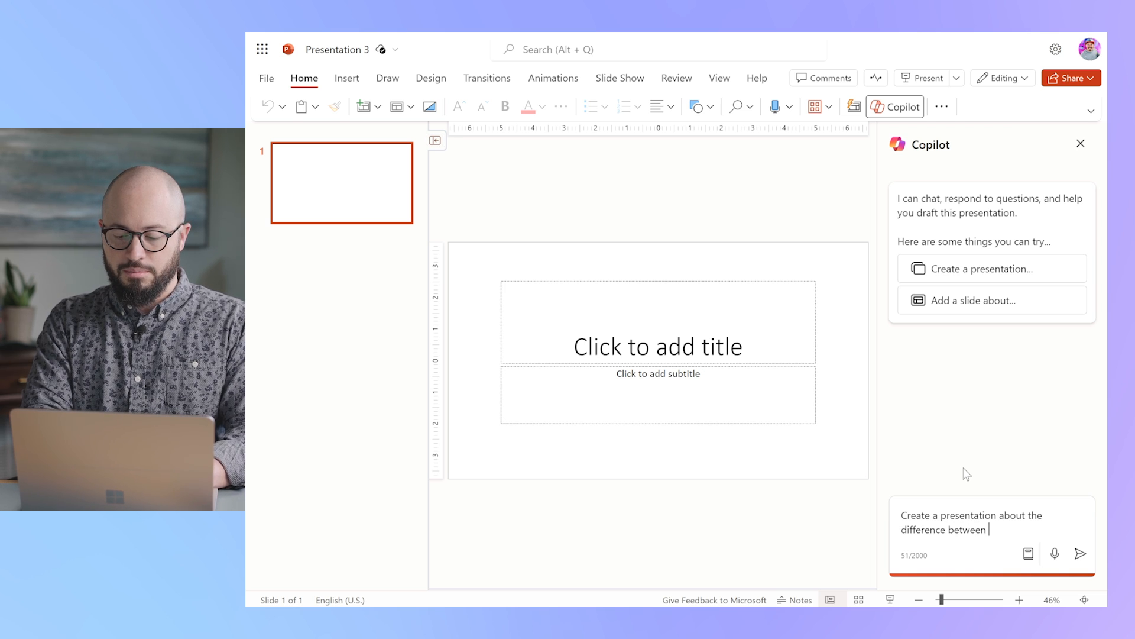
{"action": "type", "text": "Bobca"}
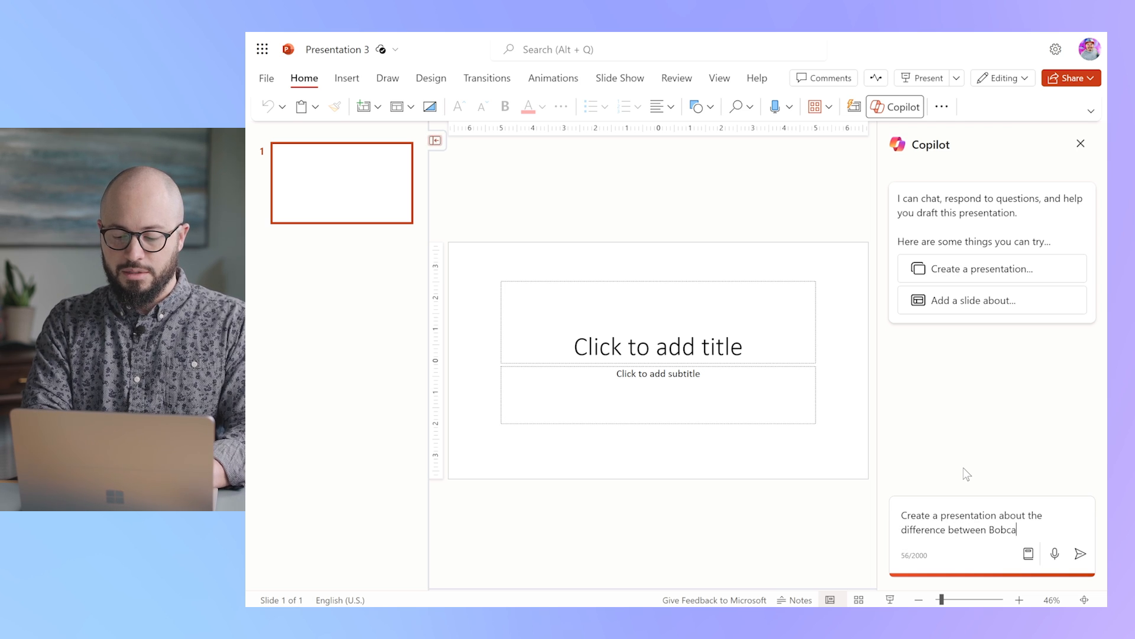
{"action": "type", "text": "ts and"}
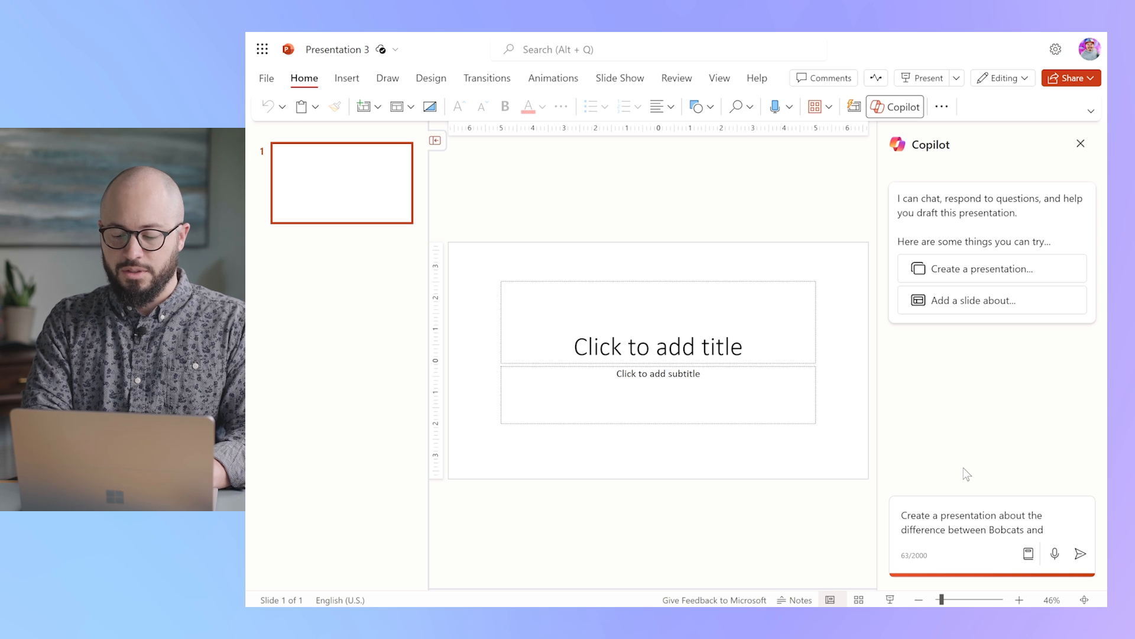
{"action": "type", "text": "Lions"}
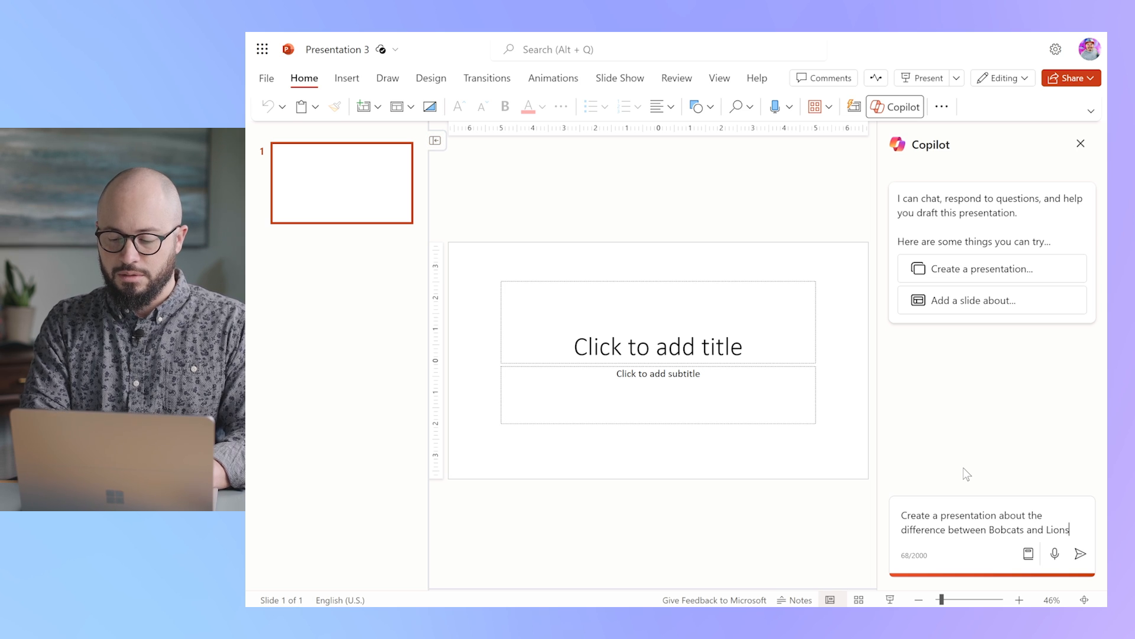
{"action": "type", "text": ". 5"}
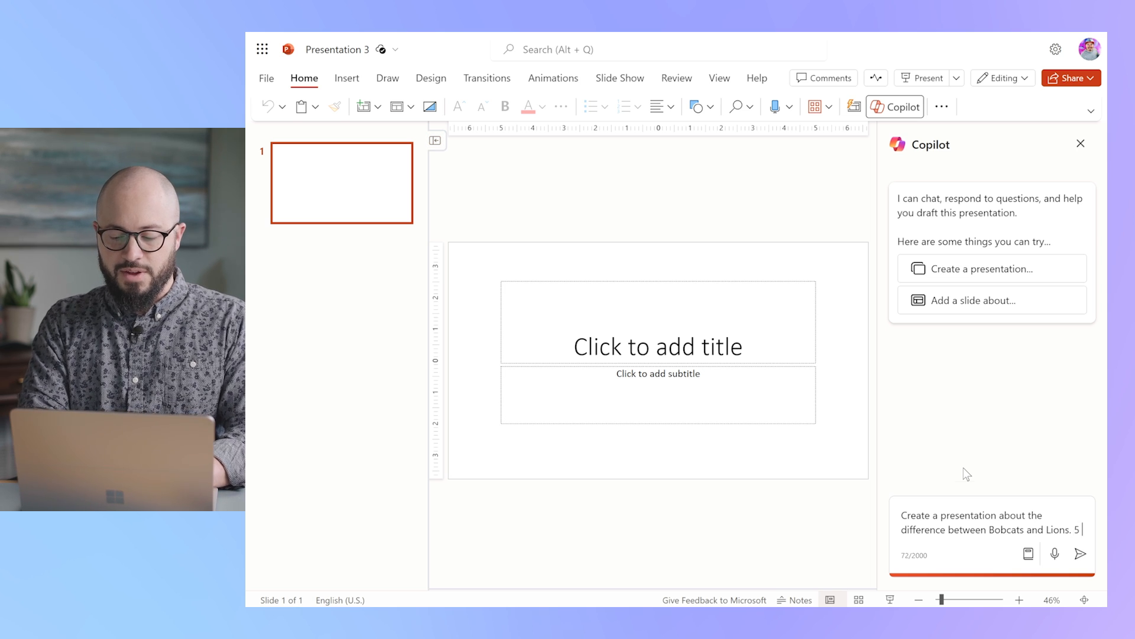
{"action": "type", "text": "slides, please!"}
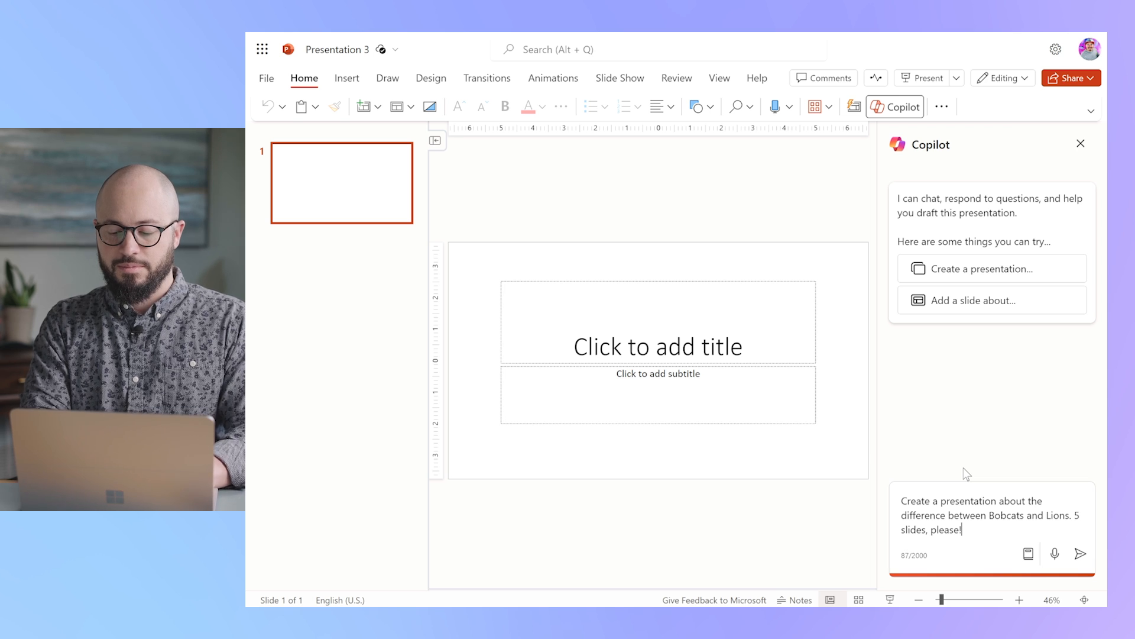
{"action": "left_click", "coordinate": [1080, 554]}
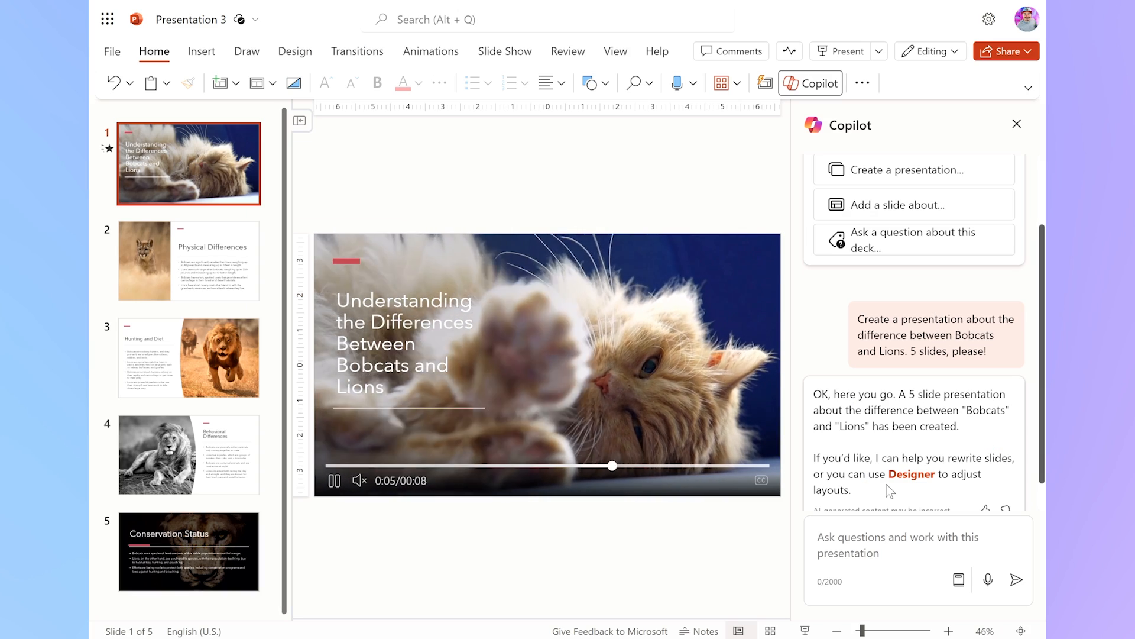
- Review the generated deck's Physical Differences and Behavioral Differences slides
{"action": "left_click", "coordinate": [189, 260]}
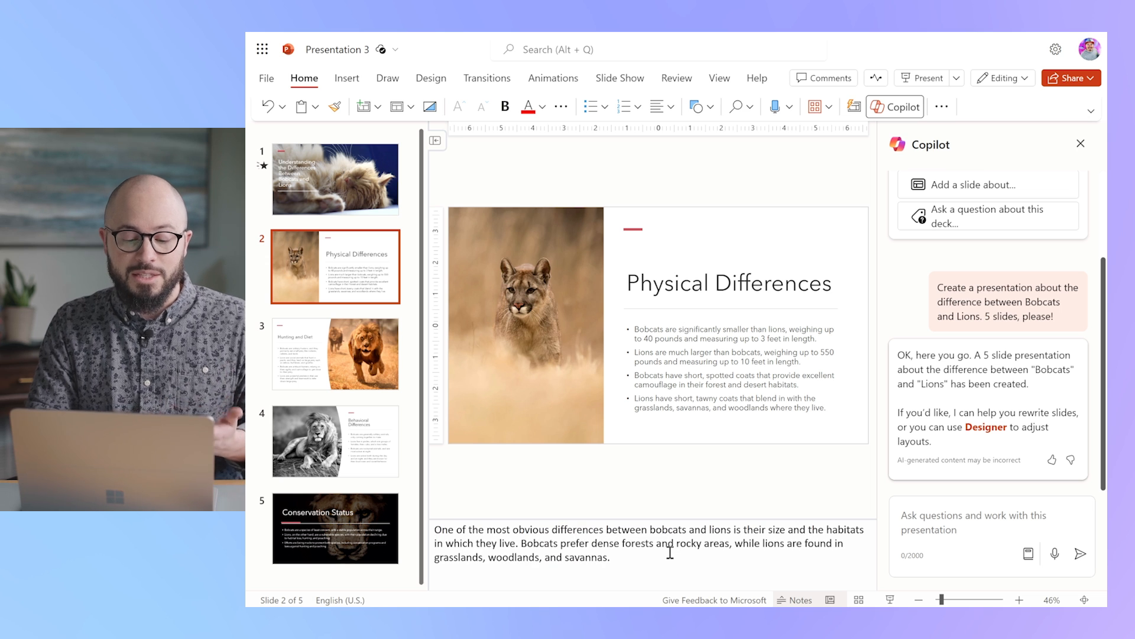
{"action": "left_click", "coordinate": [335, 354]}
{"action": "type", "text": "Can you repla"}
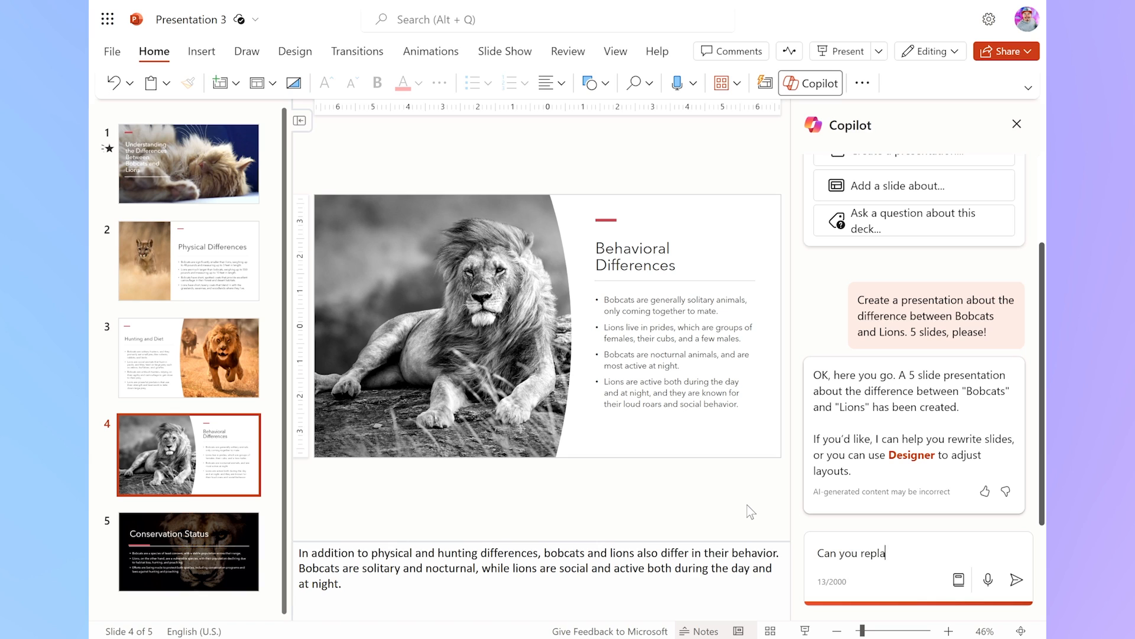
- Ask Copilot to replace the image on this slide with one of a house cat
{"action": "type", "text": "ce the image on this"}
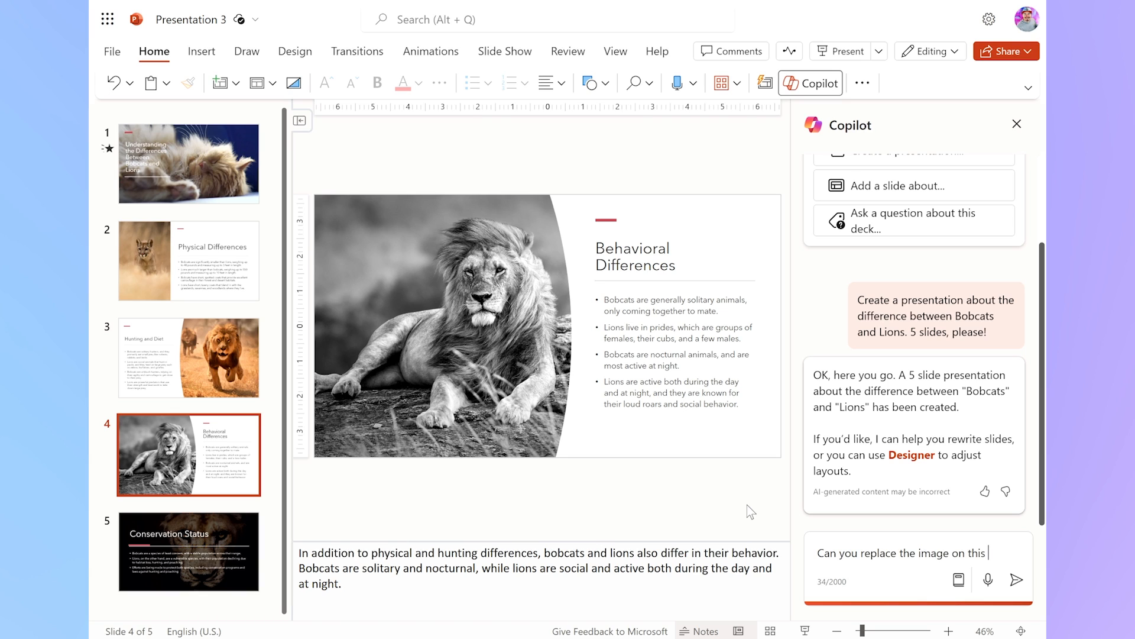
{"action": "type", "text": "slide with"}
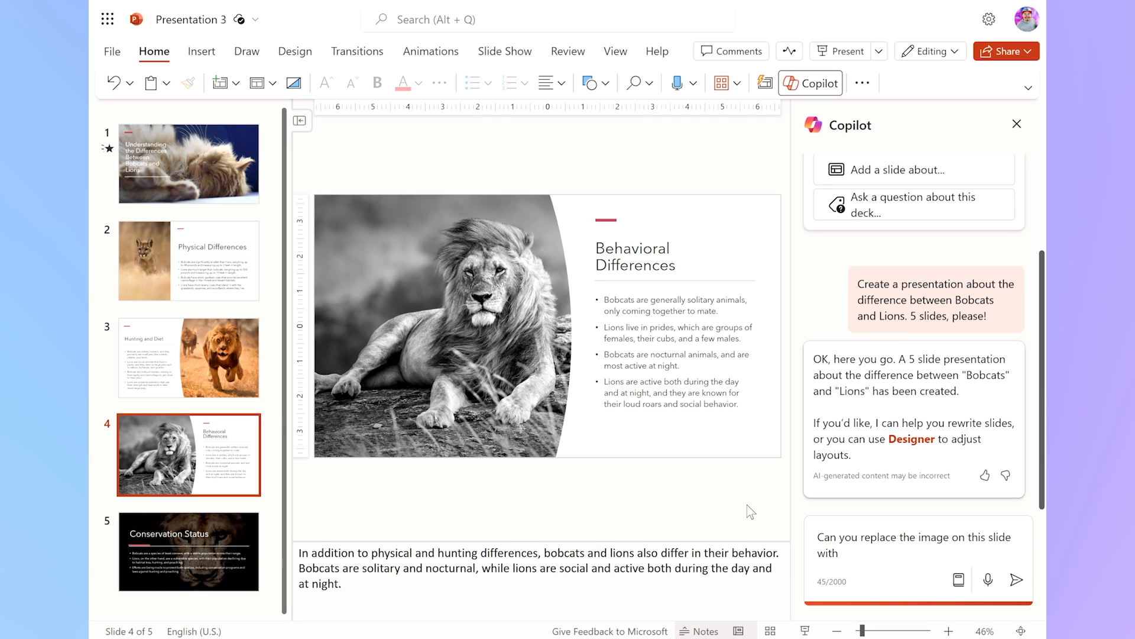
{"action": "type", "text": "one of a"}
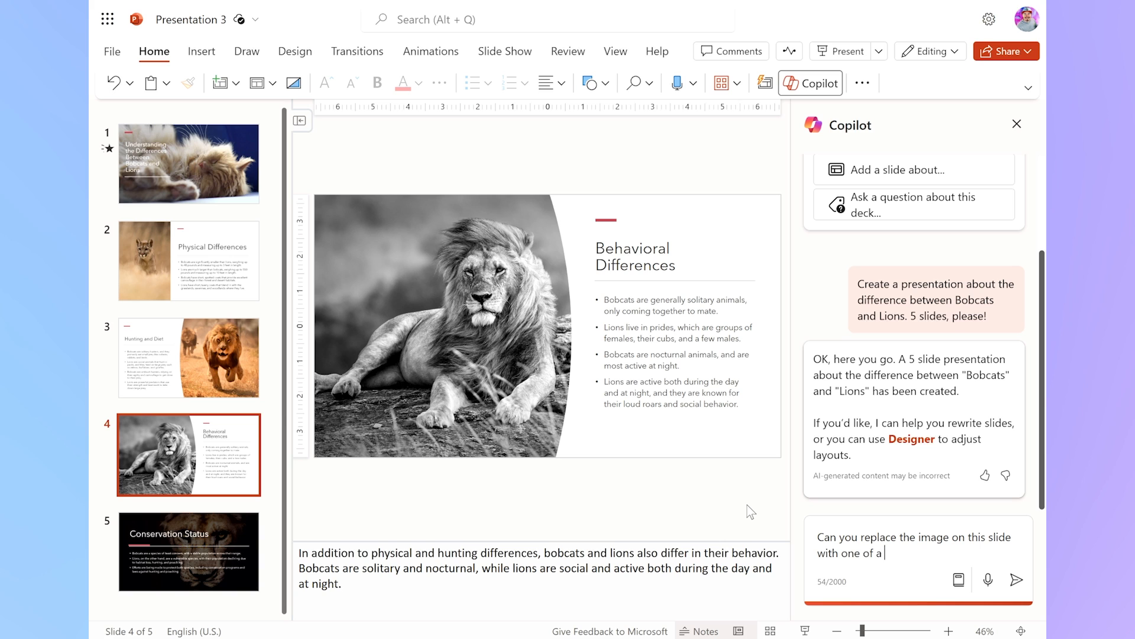
{"action": "type", "text": "house c"}
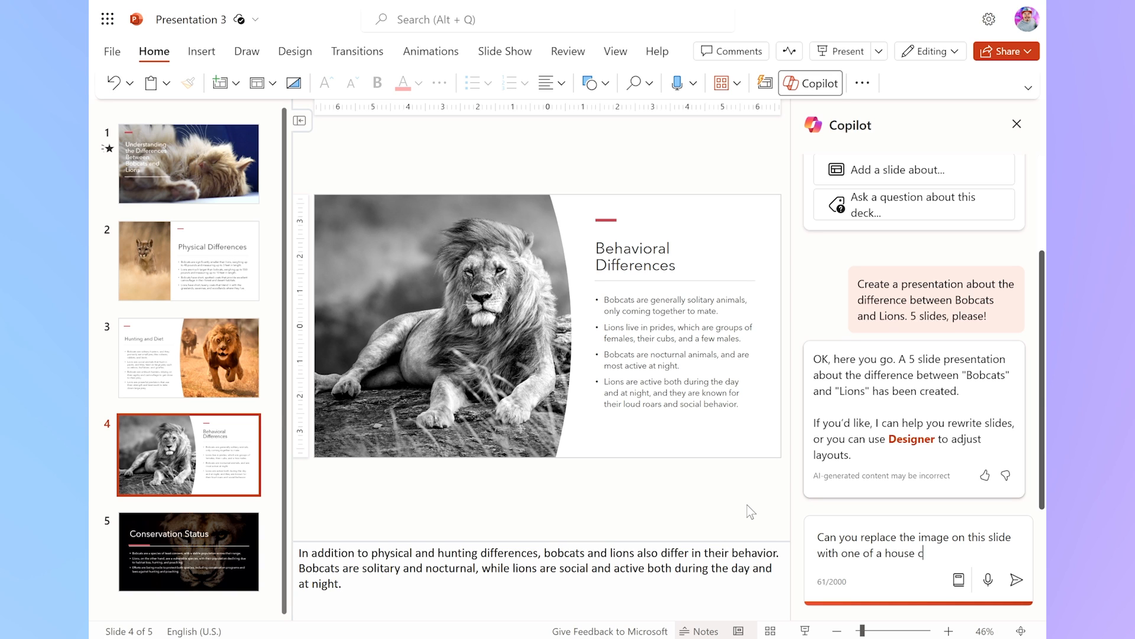
{"action": "left_click", "coordinate": [1017, 579]}
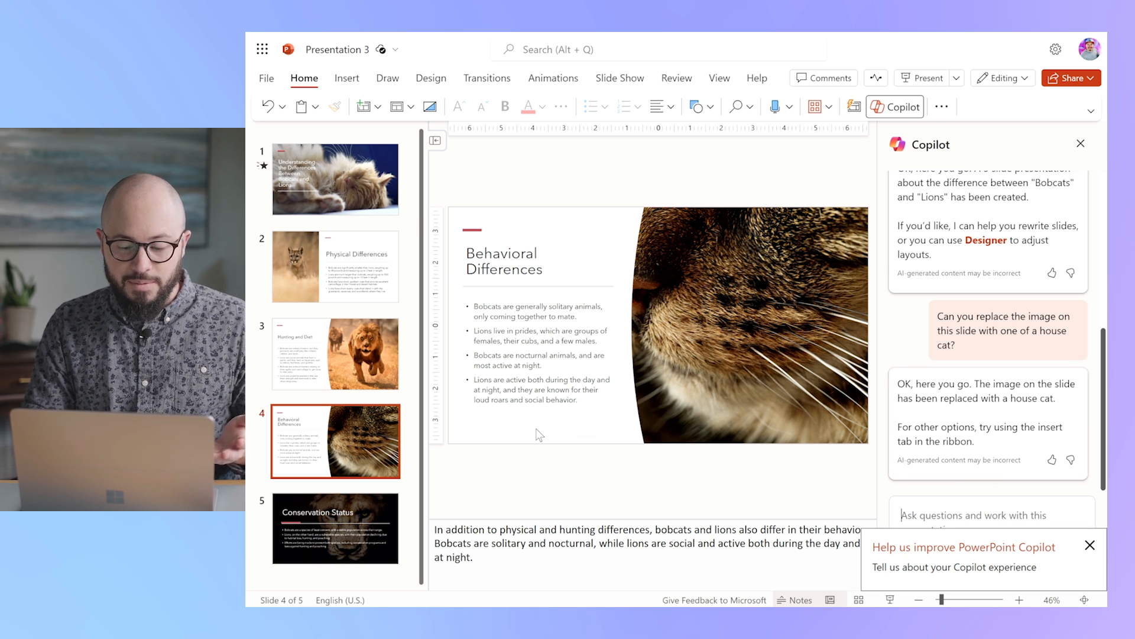
- Apply Designer's dark full-image layout to Hunting and Diet, then show design ideas for Physical Differences
{"action": "left_click", "coordinate": [335, 353]}
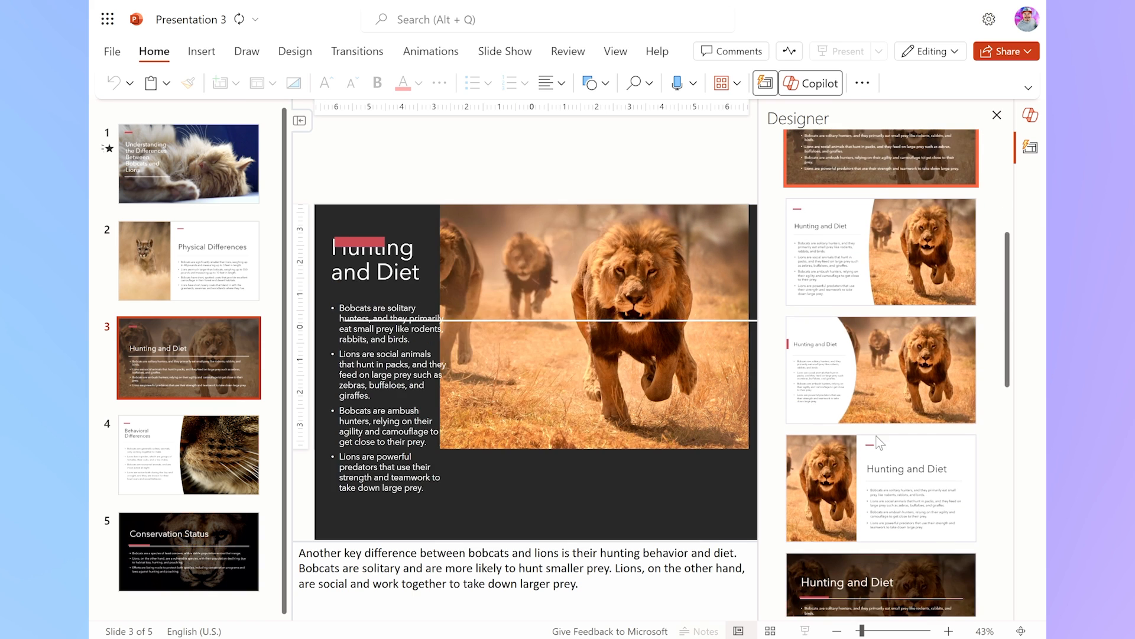
{"action": "left_click", "coordinate": [880, 406]}
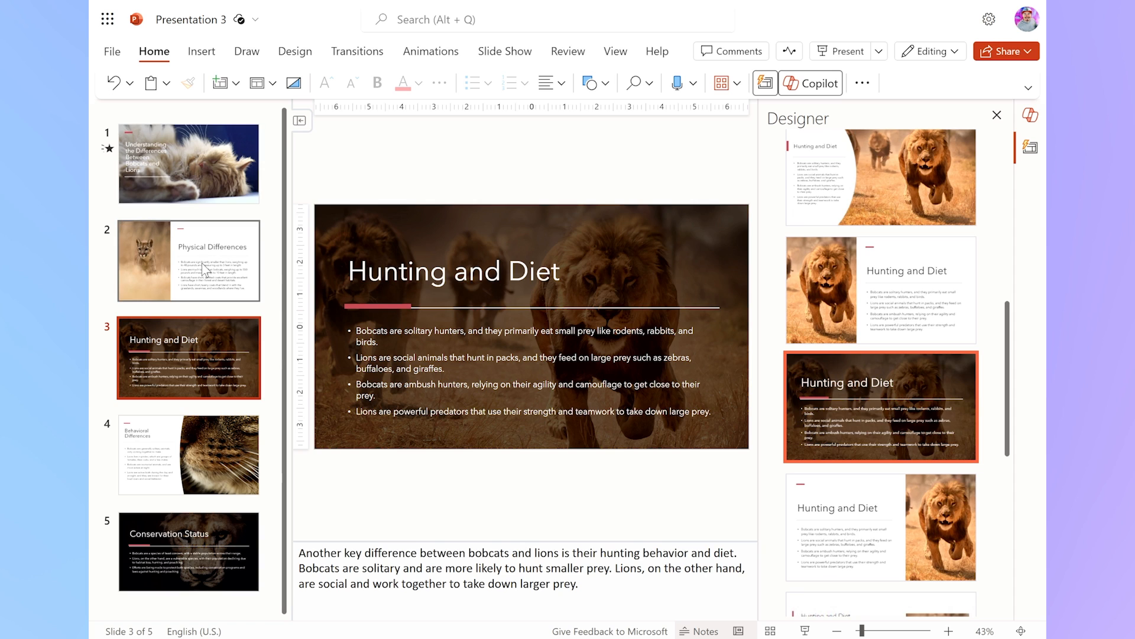
{"action": "left_click", "coordinate": [189, 260]}
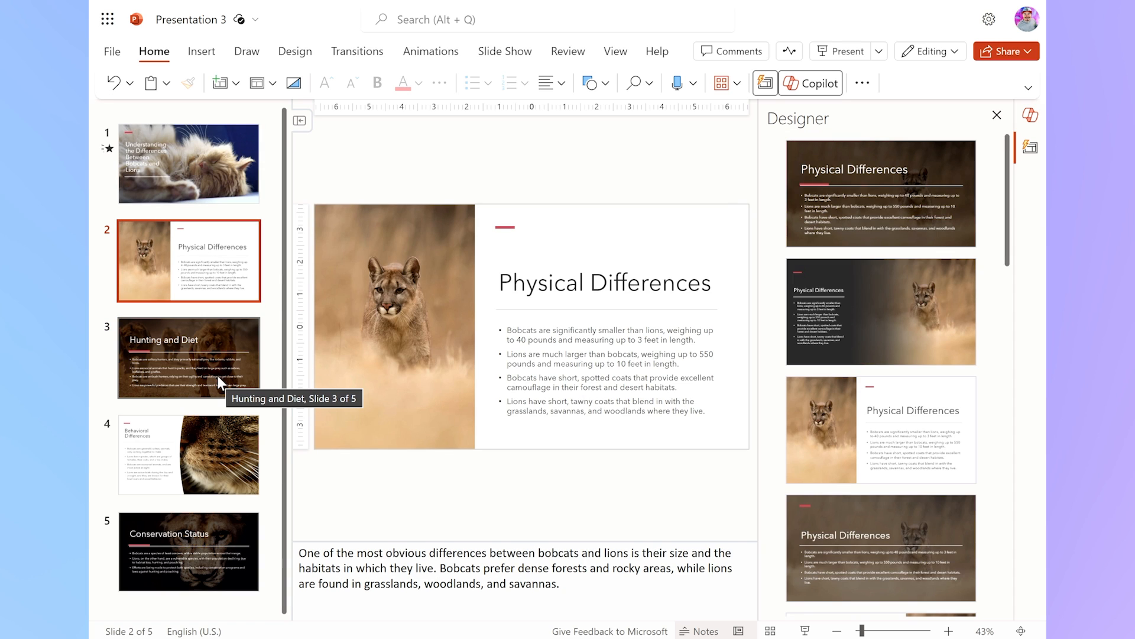